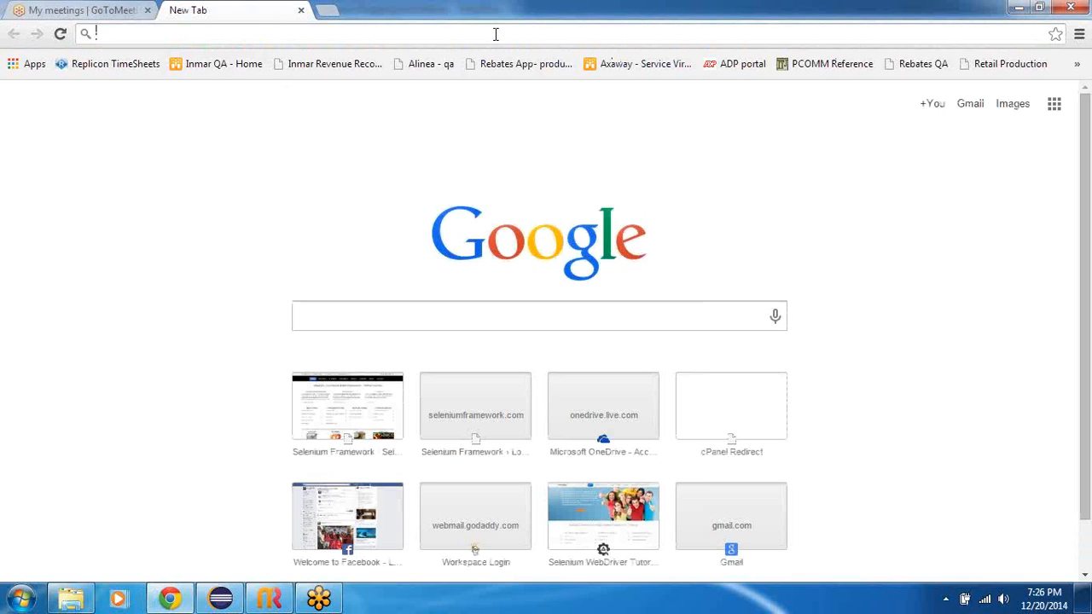
{"action": "mouse_move", "coordinate": [510, 49]}
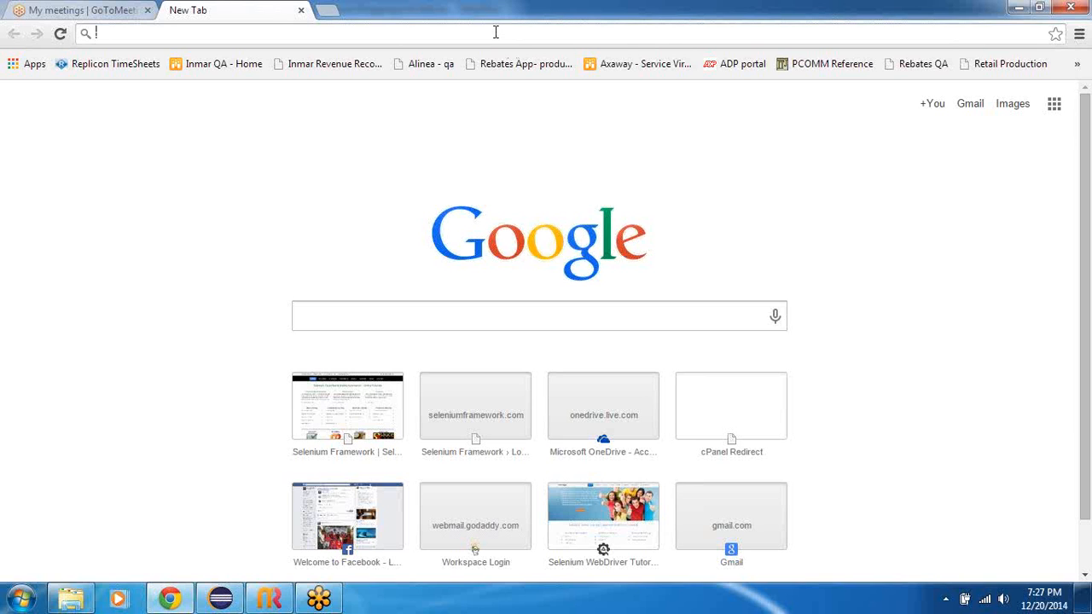
Go to automationpractice.com, sign out, and sign back into the test customer account
{"action": "type", "text": "automationpractice.com/index.php"}
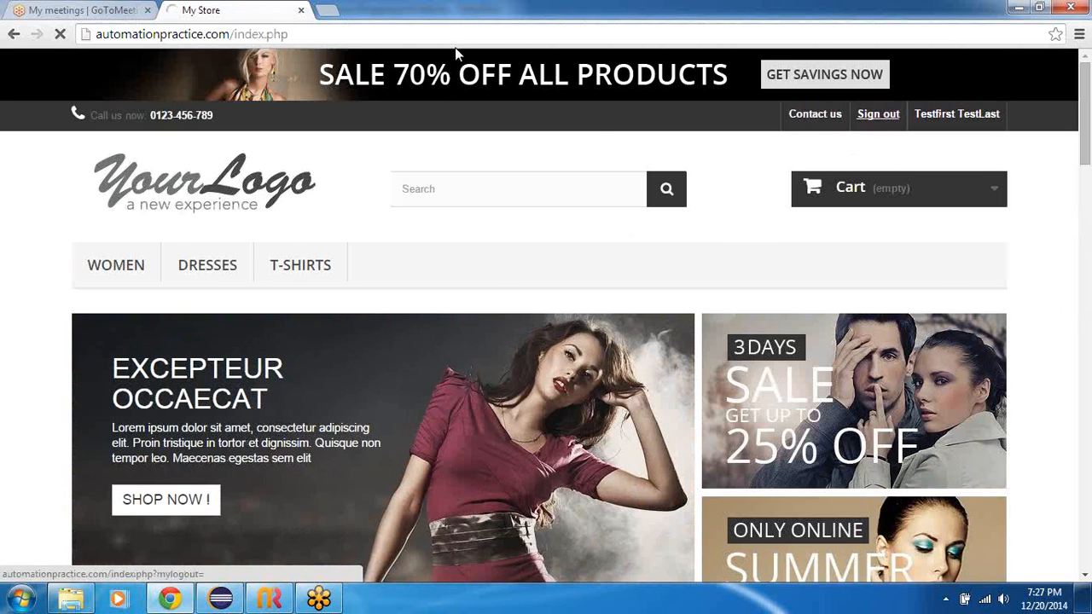
{"action": "left_click", "coordinate": [877, 114]}
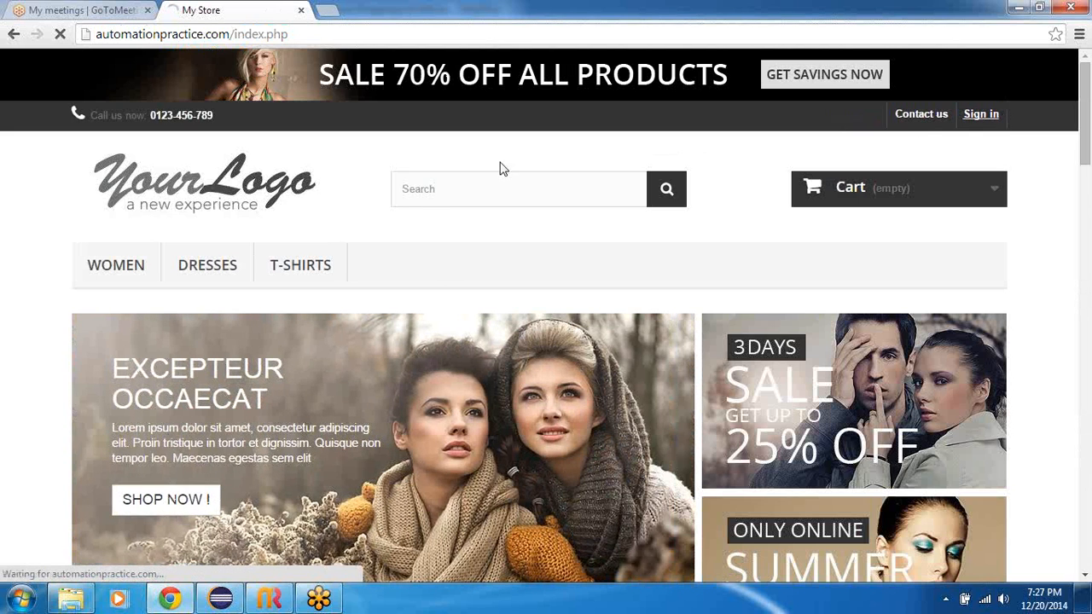
{"action": "left_click", "coordinate": [980, 113]}
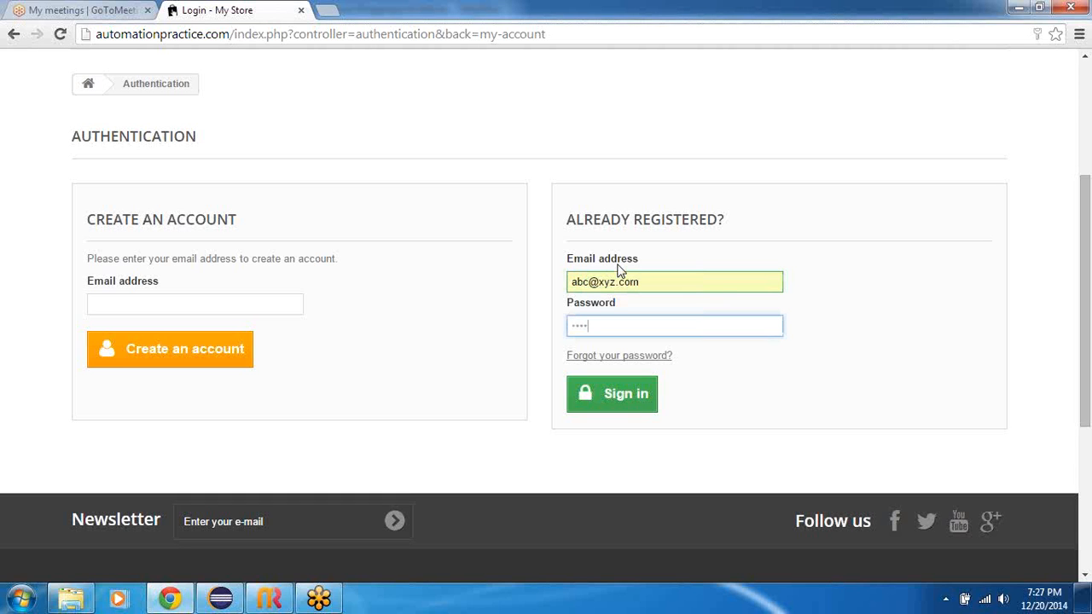
{"action": "left_click", "coordinate": [611, 393]}
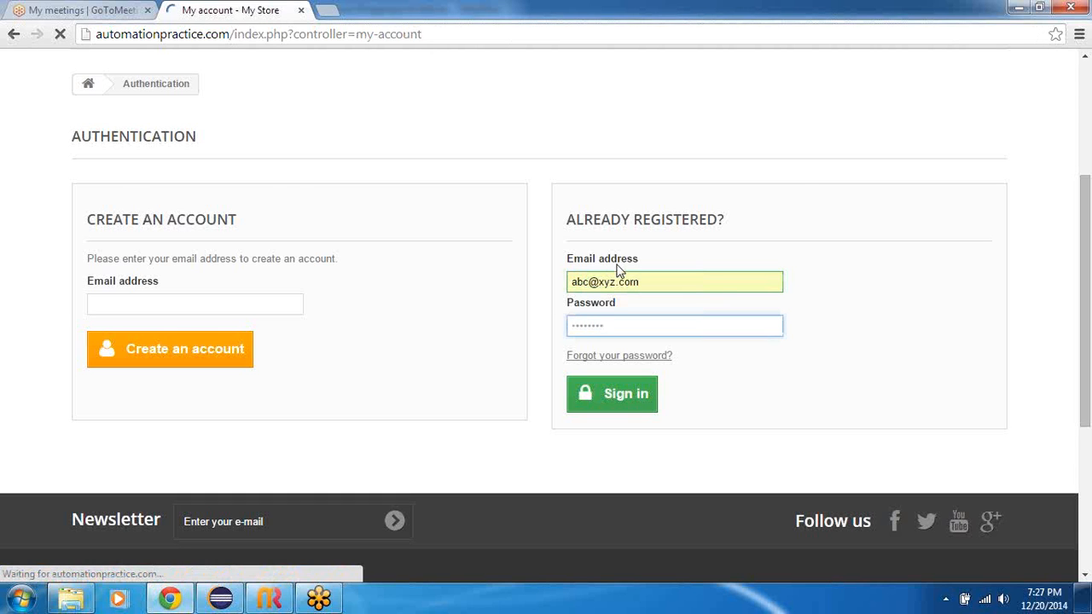
{"action": "left_click", "coordinate": [611, 393]}
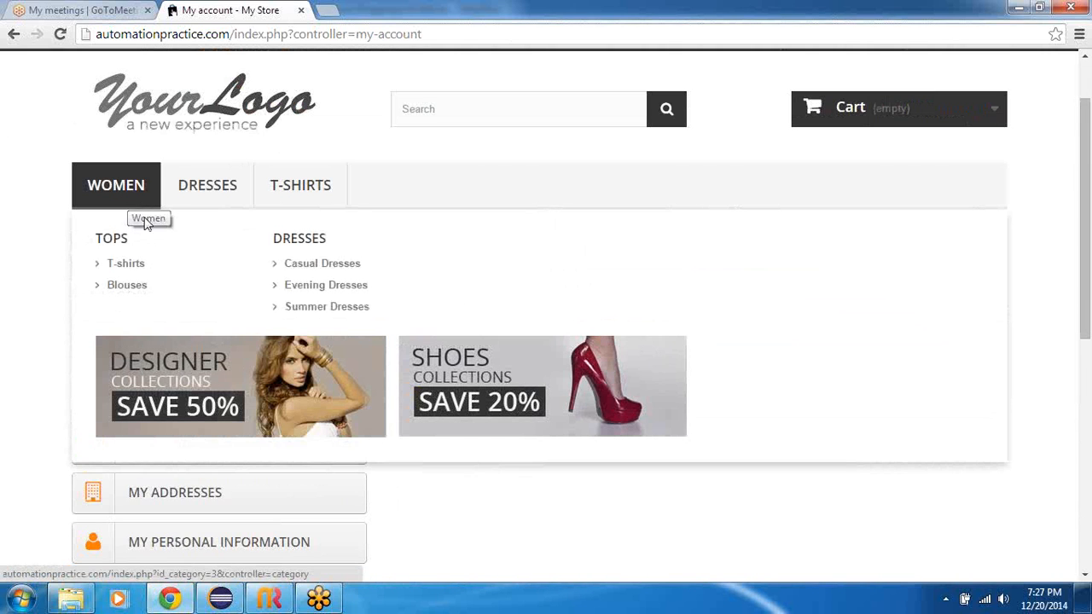
Add the $28.98 Printed Summer Dress from Women > Summer Dresses to the cart and proceed to checkout
{"action": "left_click", "coordinate": [326, 306]}
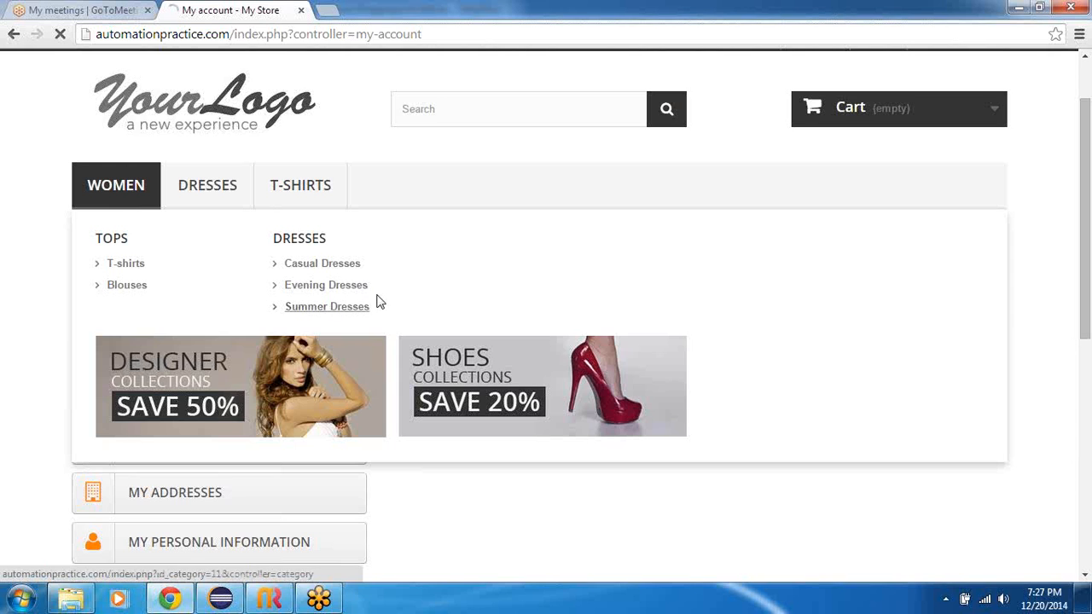
{"action": "left_click", "coordinate": [326, 306]}
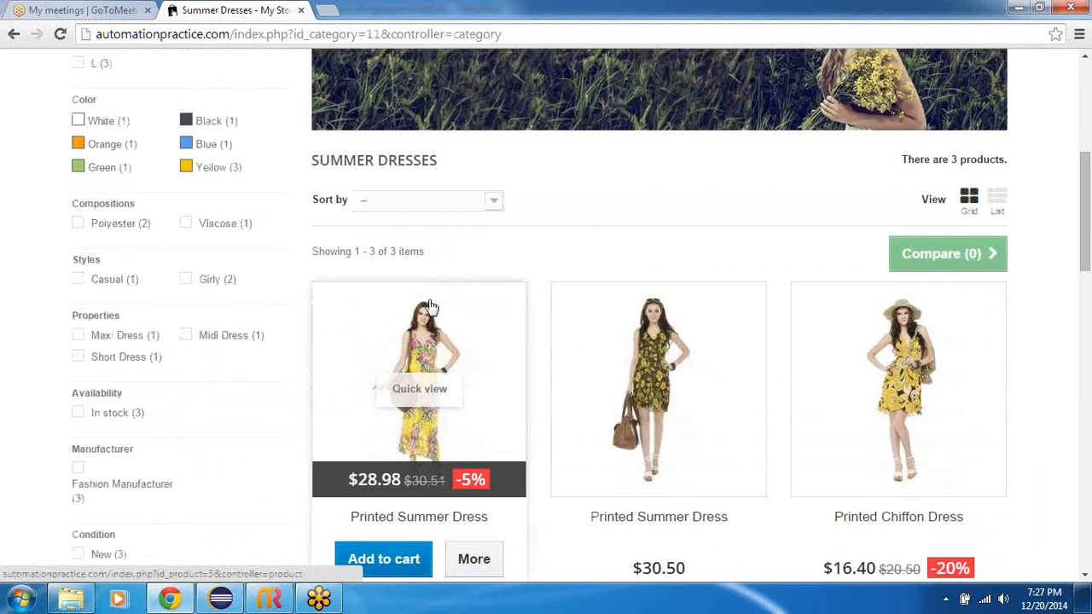
{"action": "scroll", "scroll_direction": "down", "scroll_amount": 3}
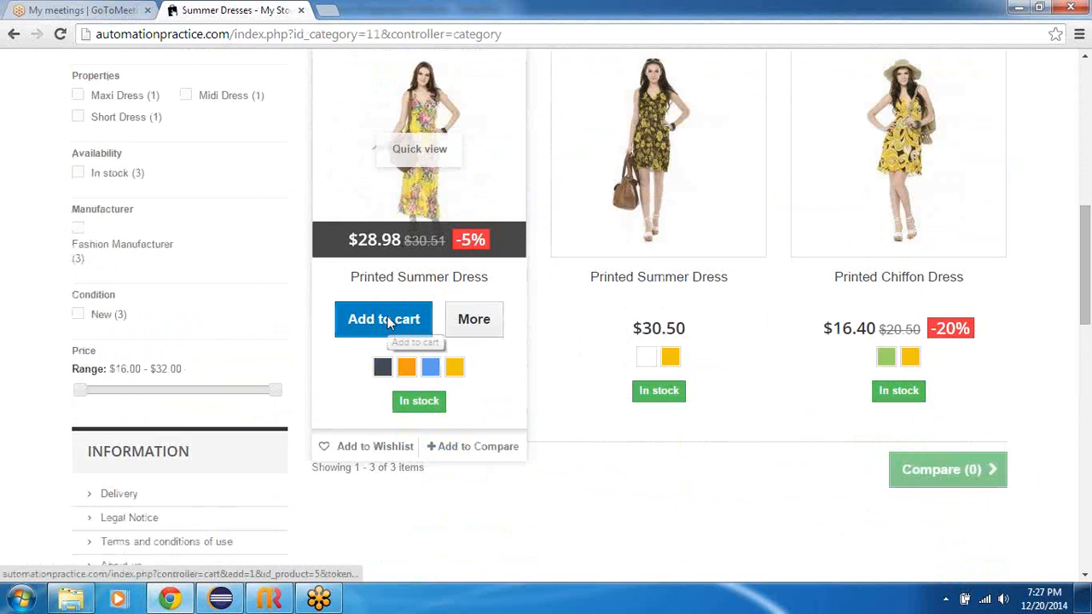
{"action": "left_click", "coordinate": [383, 318]}
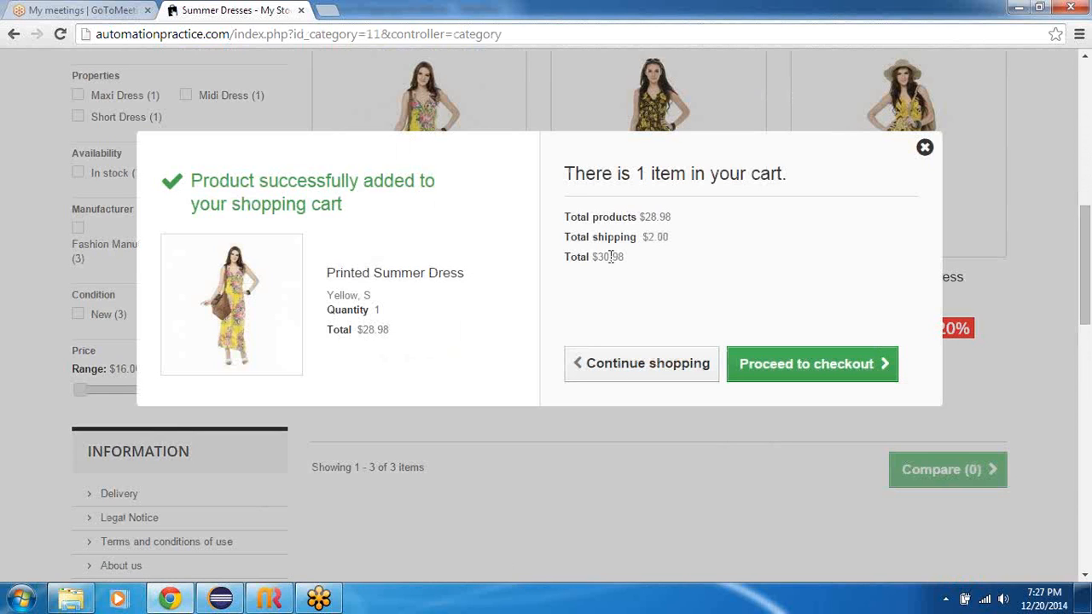
{"action": "left_click", "coordinate": [810, 363]}
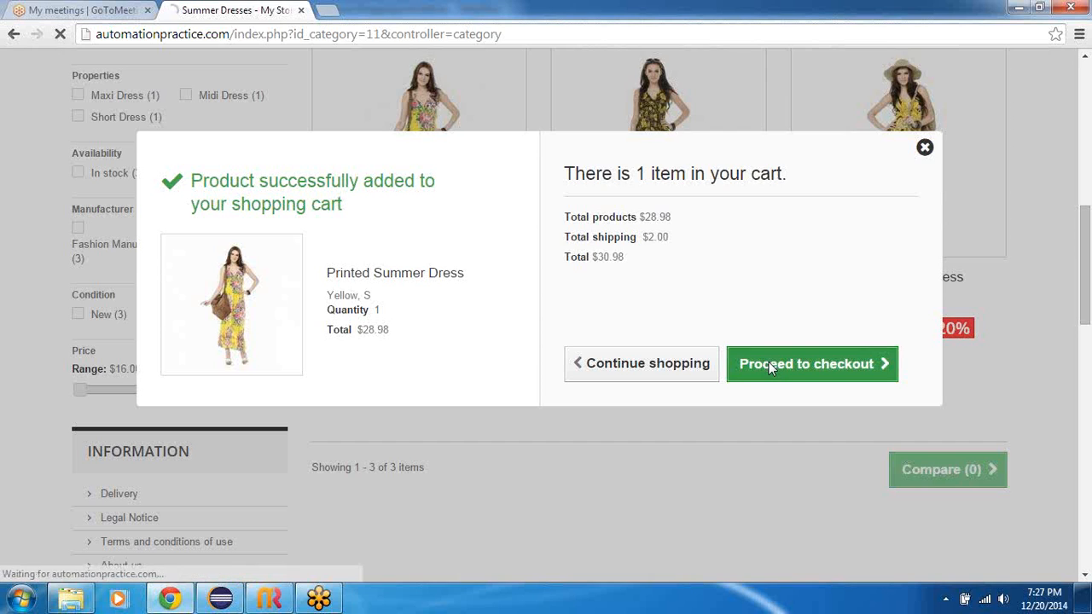
Check the cart summary: one Printed Summer Dress, $30.98 total, delivery and invoice addresses
{"action": "left_click", "coordinate": [811, 364]}
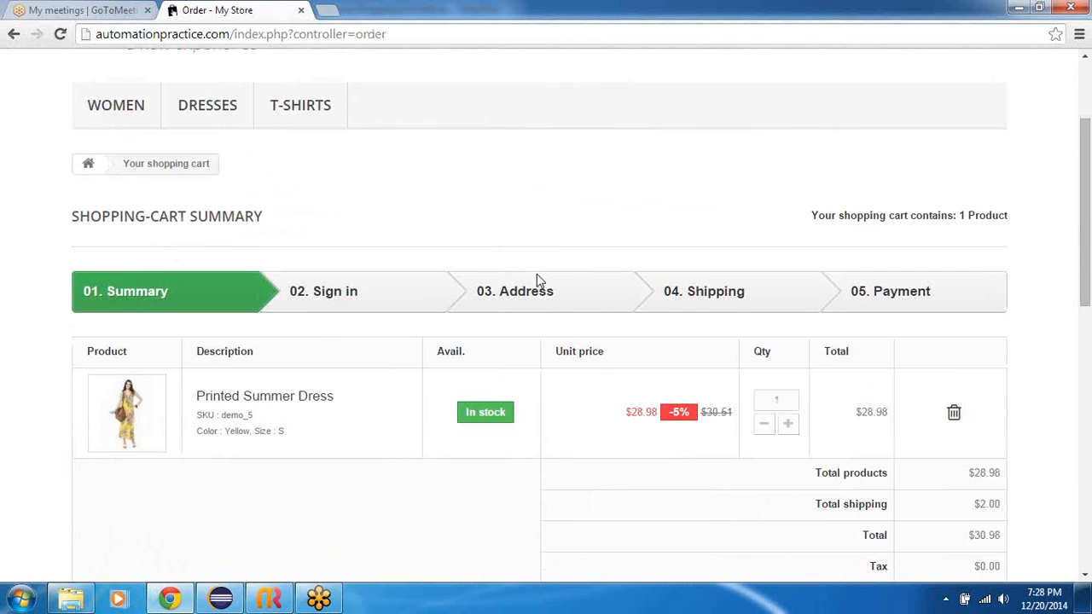
{"action": "mouse_move", "coordinate": [430, 202]}
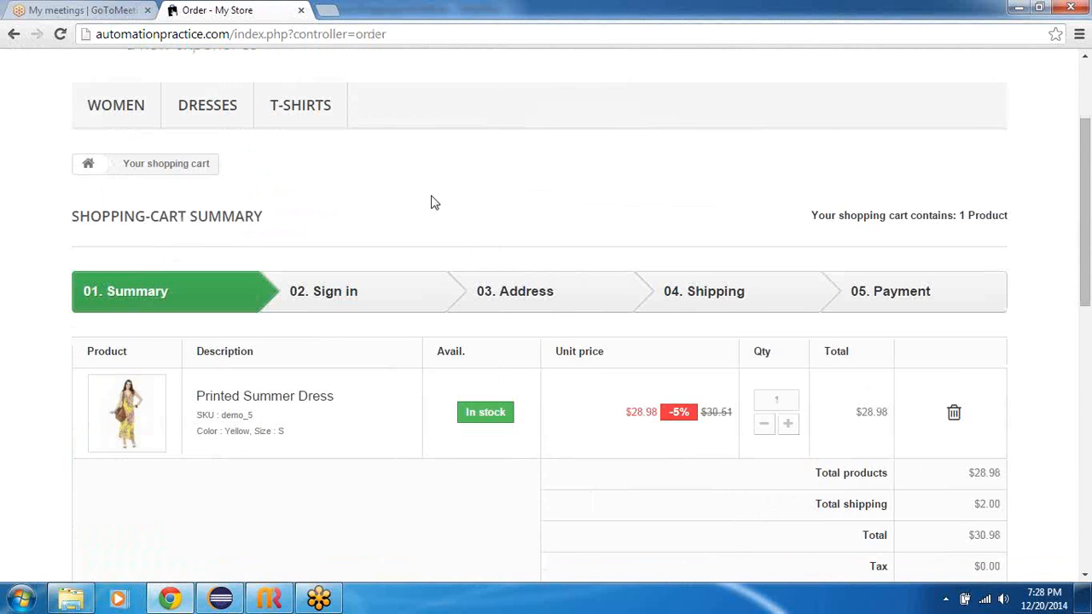
{"action": "scroll", "scroll_direction": "down", "scroll_amount": 3}
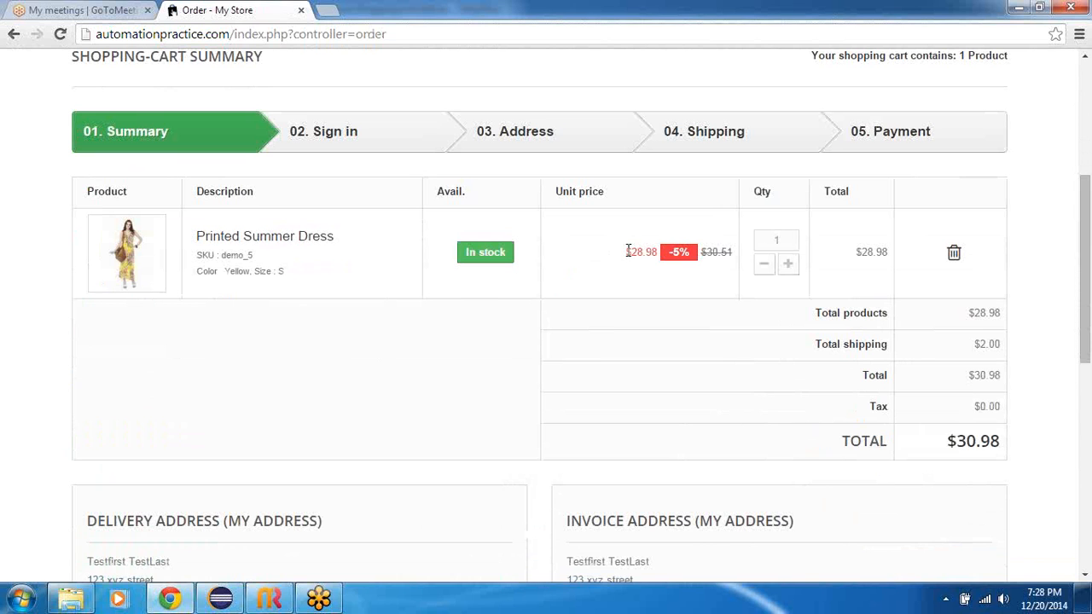
{"action": "scroll", "scroll_direction": "down", "scroll_amount": 3}
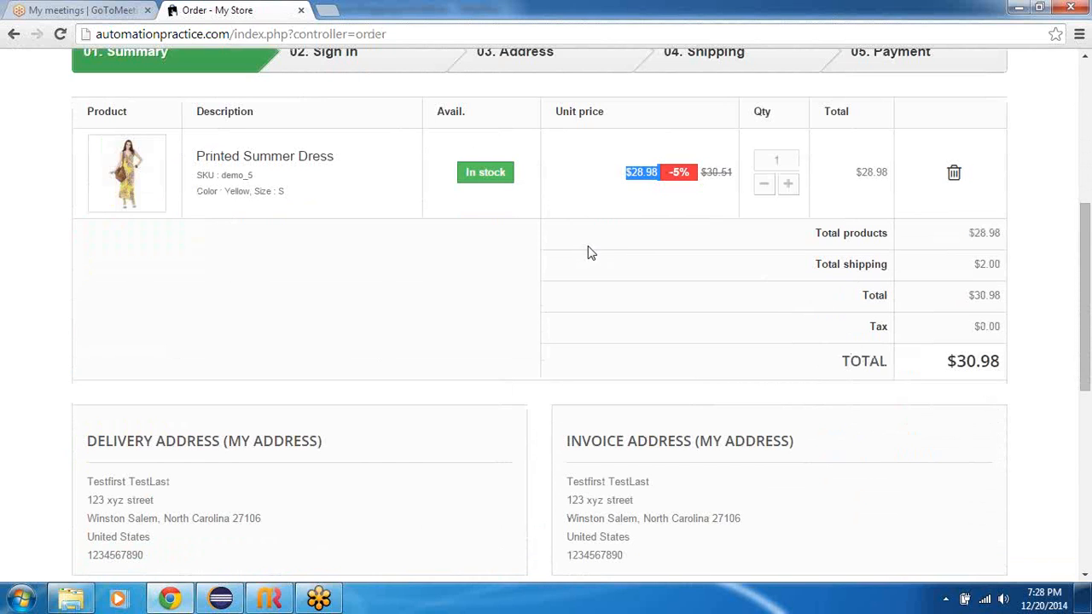
{"action": "scroll", "scroll_direction": "down", "scroll_amount": 3}
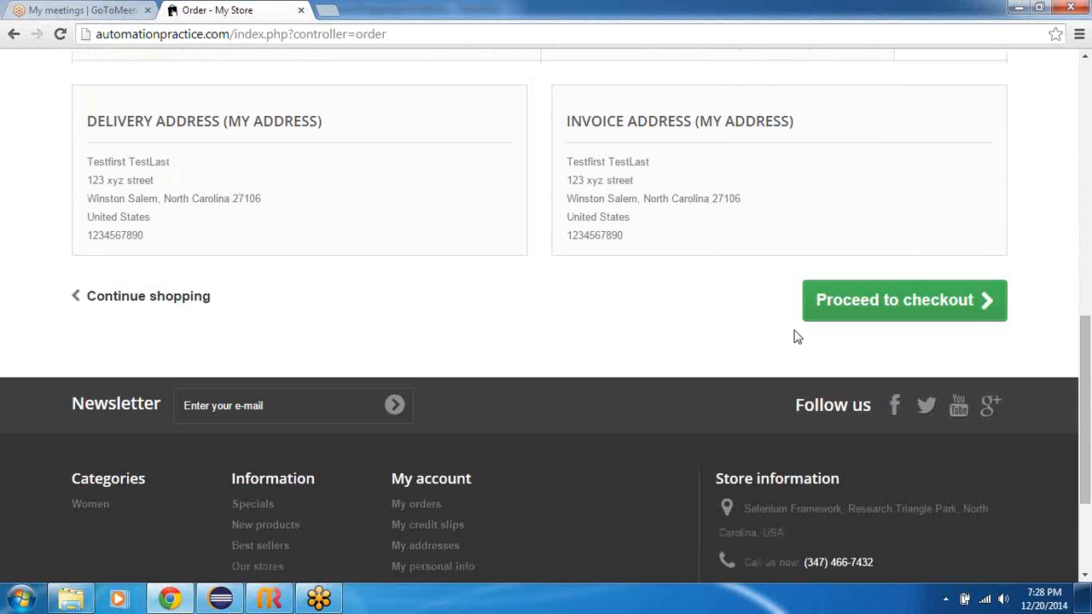
Enter the order comment 'Test purchase' at the address step and continue to shipping
{"action": "left_click", "coordinate": [903, 299]}
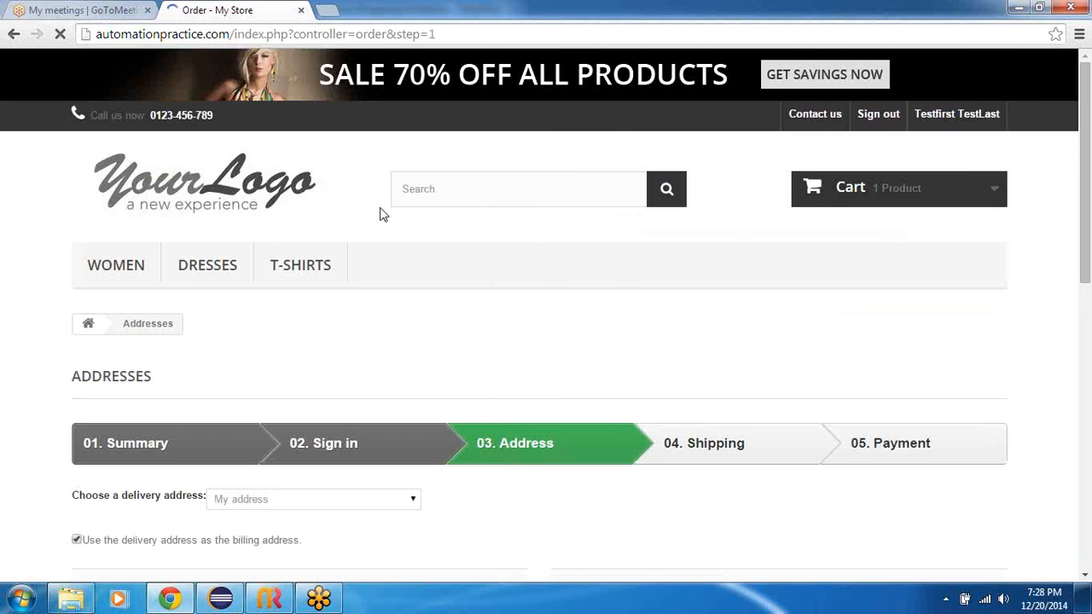
{"action": "scroll", "scroll_direction": "down", "scroll_amount": 3}
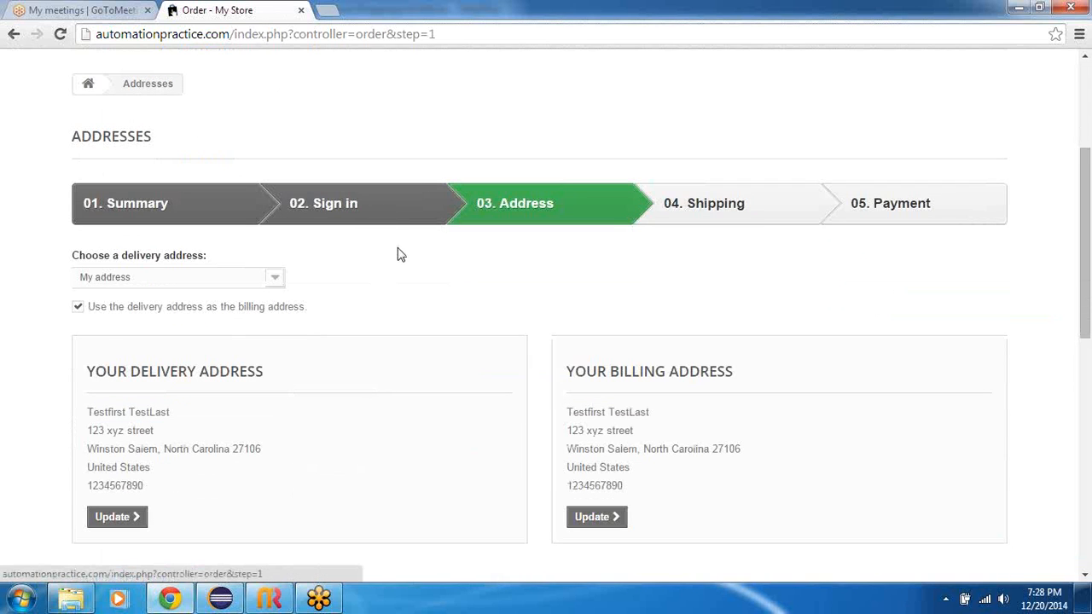
{"action": "scroll", "scroll_direction": "down", "scroll_amount": 3}
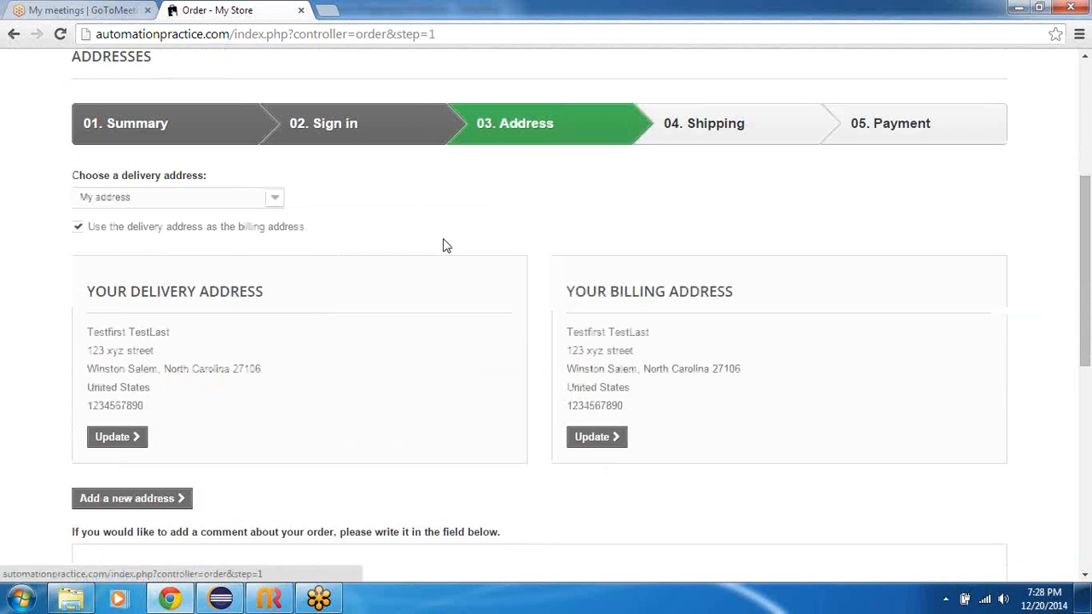
{"action": "scroll", "scroll_direction": "down", "scroll_amount": 3}
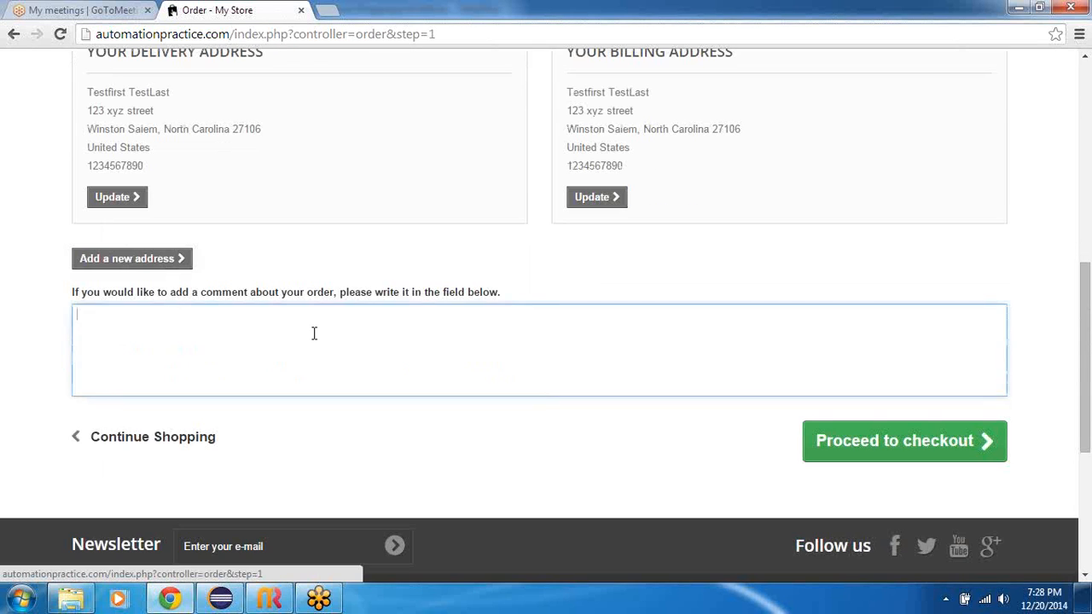
{"action": "type", "text": "T"}
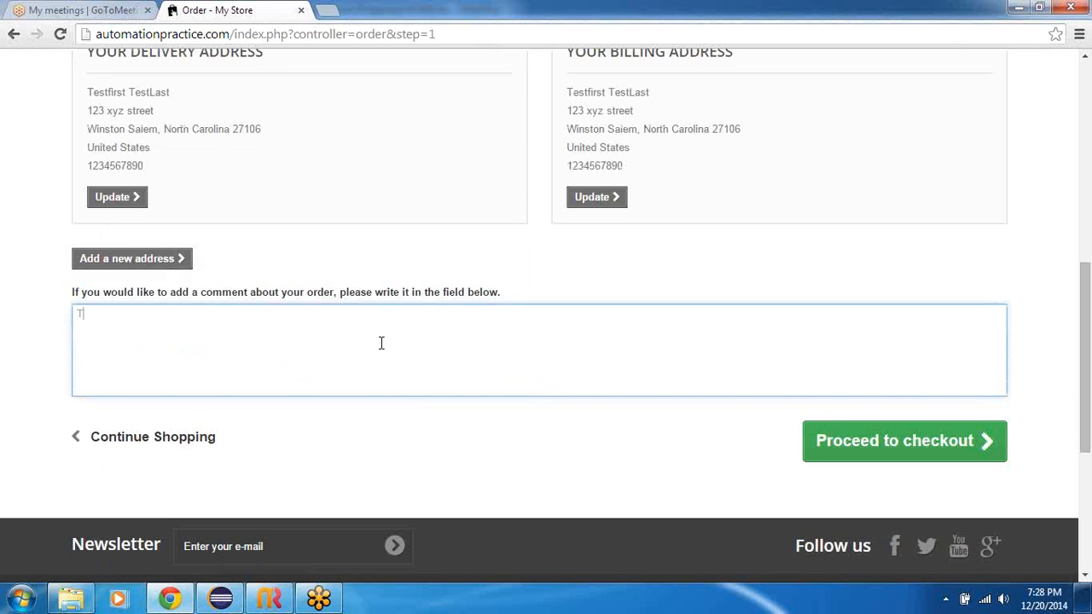
{"action": "type", "text": "est purchase"}
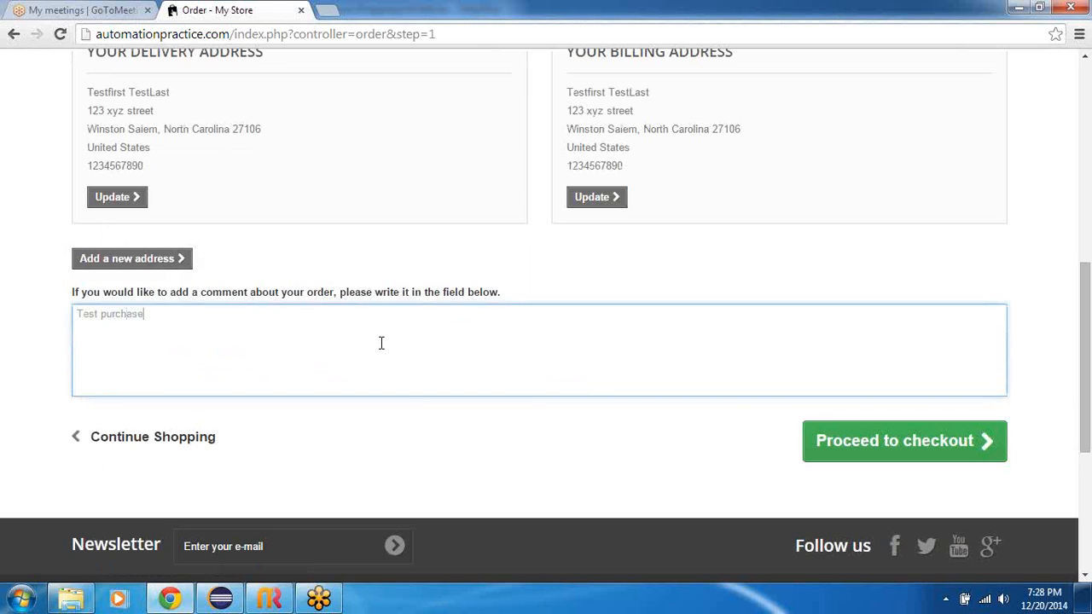
{"action": "mouse_move", "coordinate": [682, 288]}
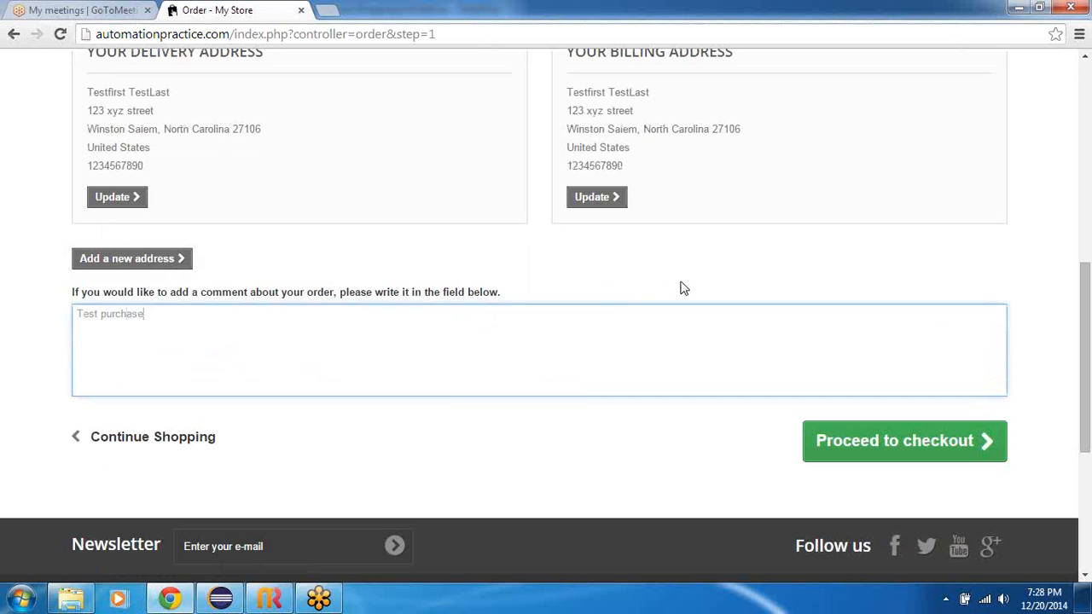
{"action": "left_click", "coordinate": [903, 440]}
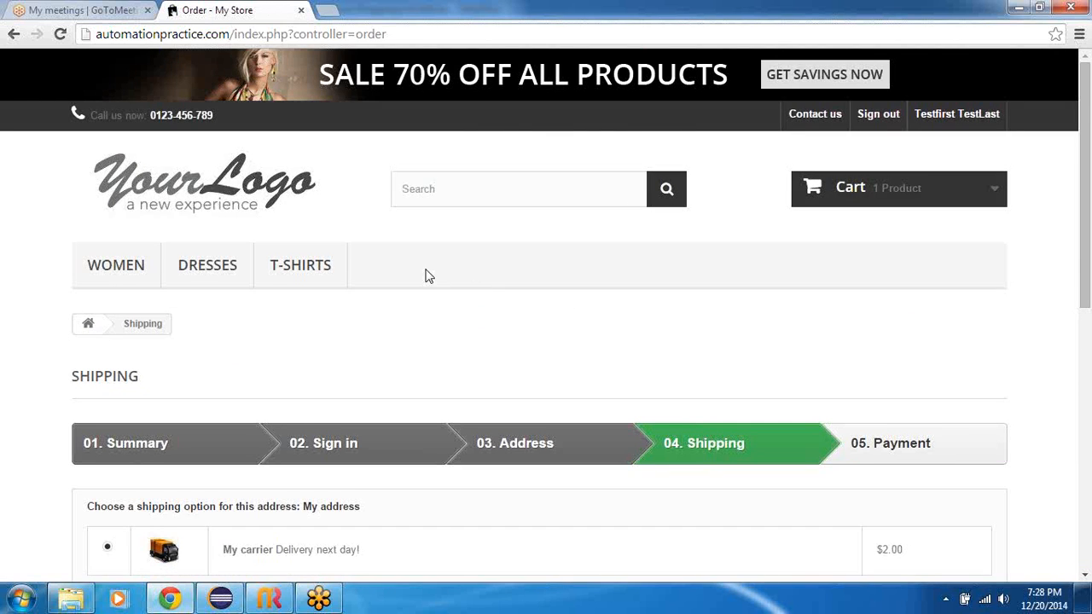
Agree to the terms of service at the Shipping step and continue to the Payment step
{"action": "scroll", "scroll_direction": "down", "scroll_amount": 3}
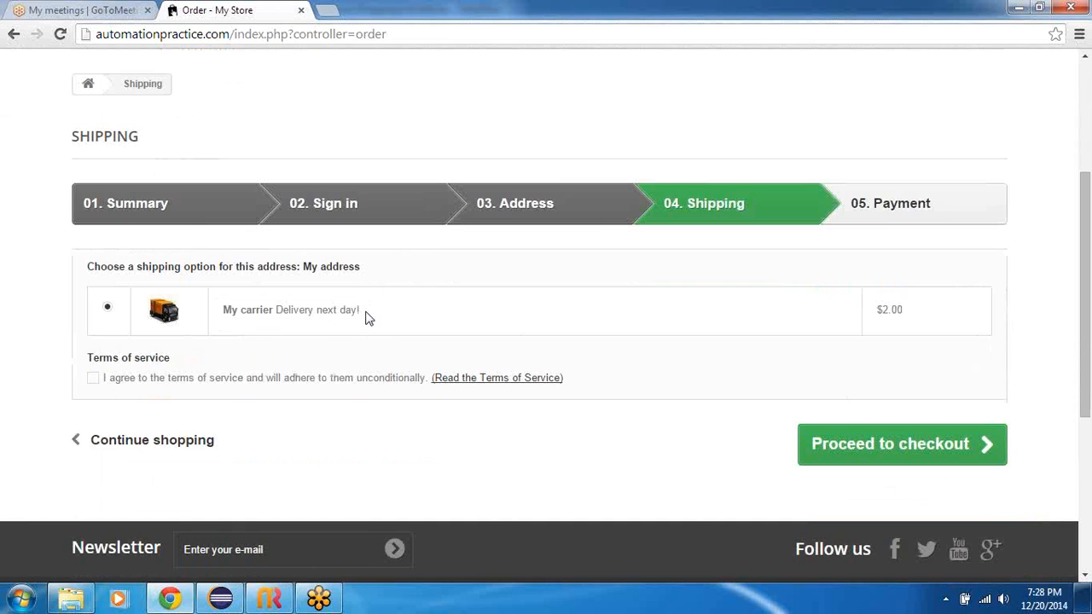
{"action": "mouse_move", "coordinate": [324, 343]}
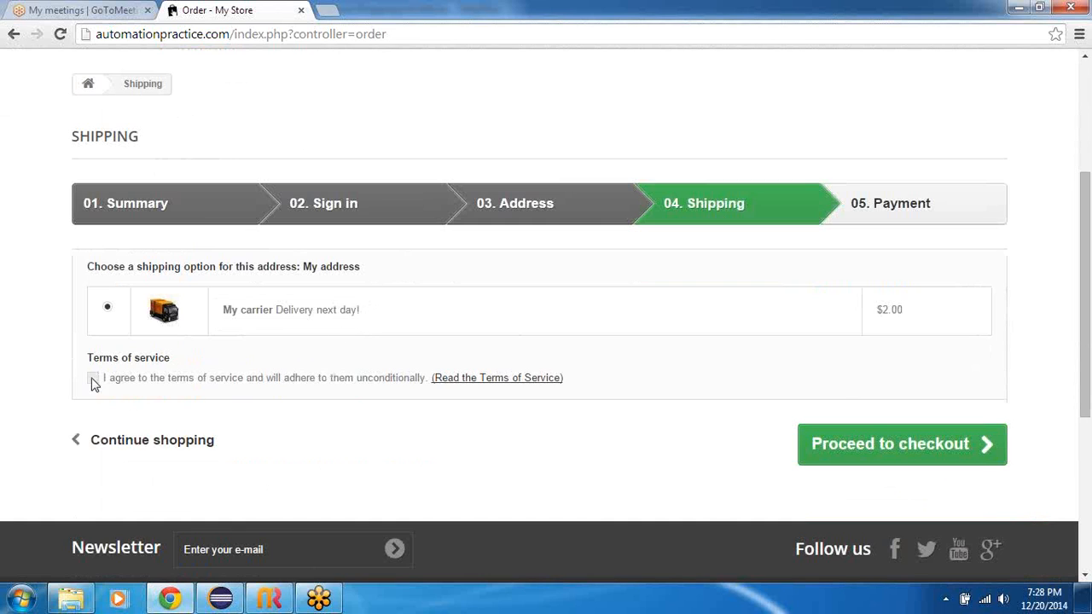
{"action": "left_click", "coordinate": [94, 378]}
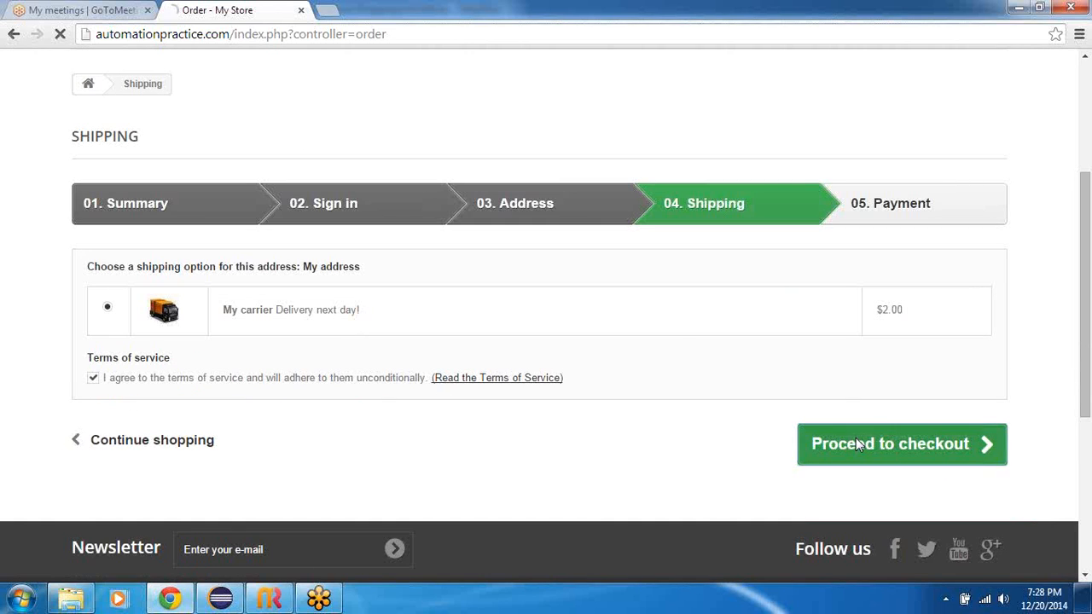
{"action": "left_click", "coordinate": [900, 444]}
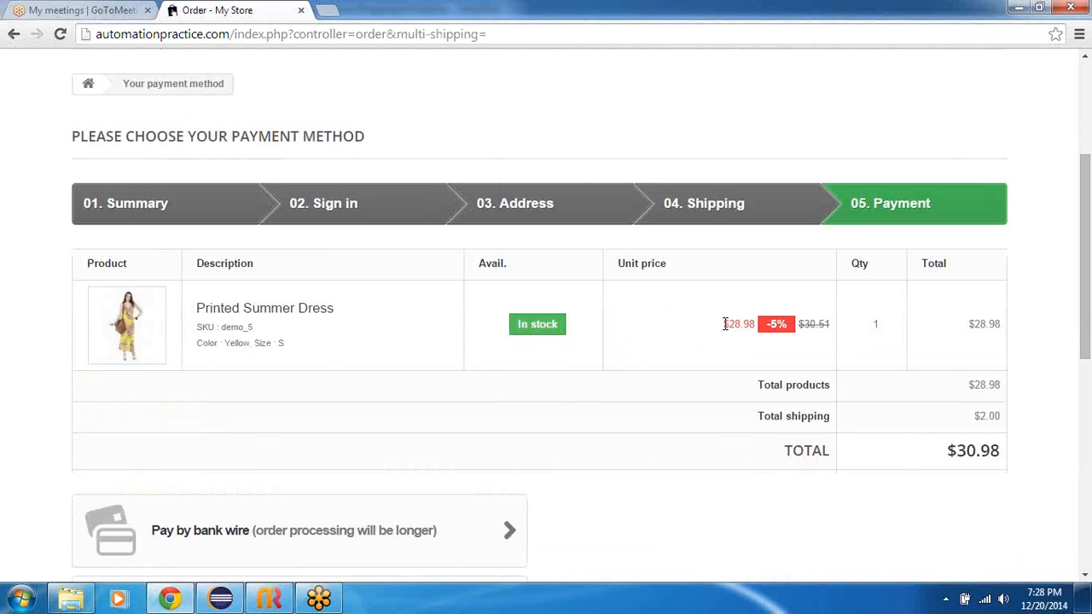
{"action": "mouse_move", "coordinate": [719, 334]}
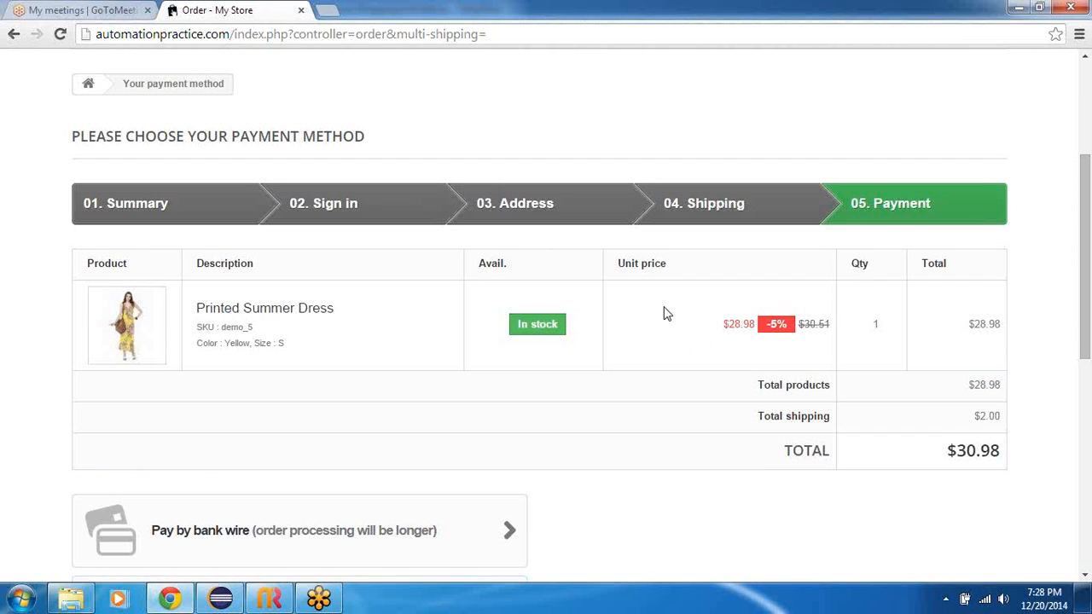
Select Pay by check as the payment method for the $30.98 order
{"action": "scroll", "scroll_direction": "down", "scroll_amount": 3}
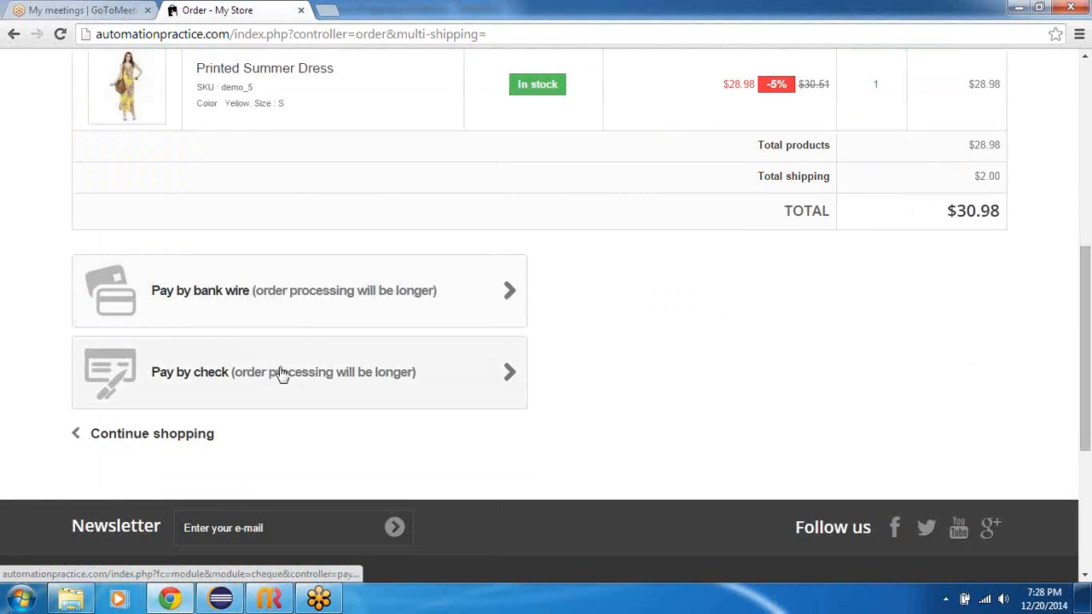
{"action": "mouse_move", "coordinate": [295, 375]}
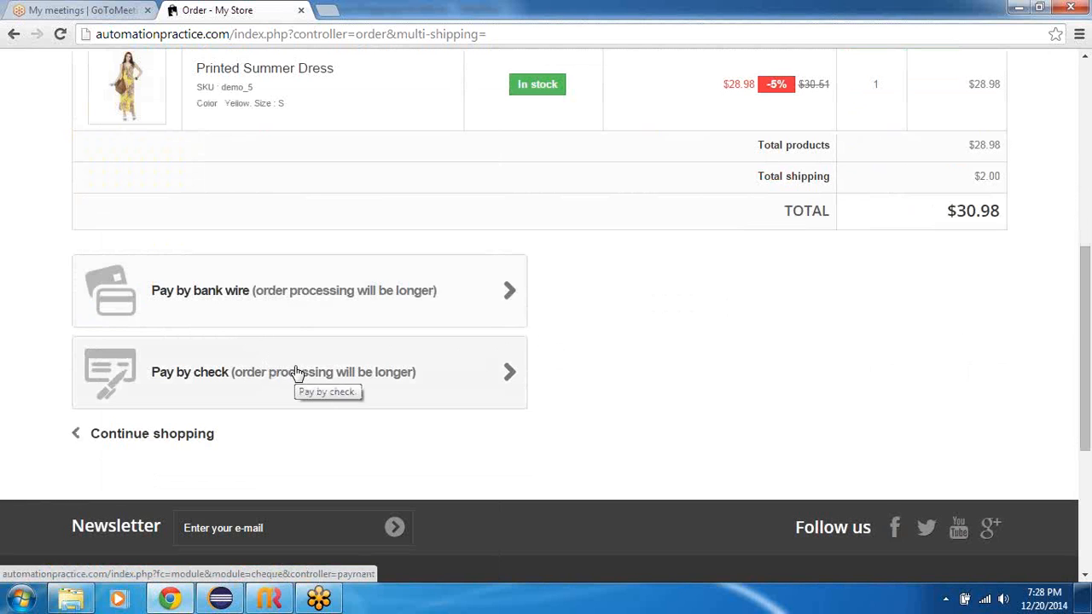
{"action": "left_click", "coordinate": [282, 372]}
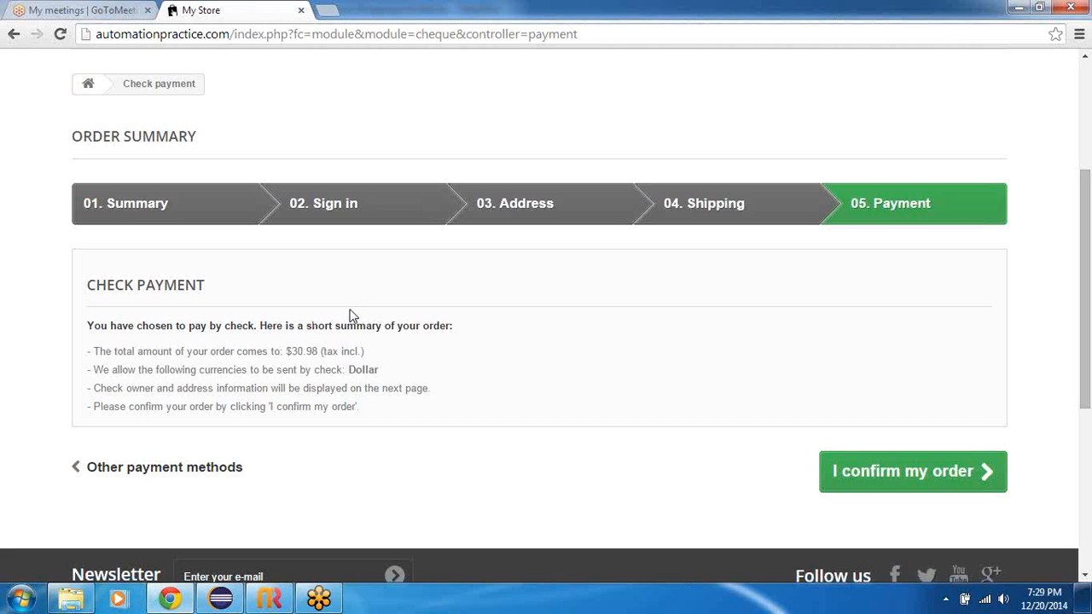
{"action": "mouse_move", "coordinate": [873, 473]}
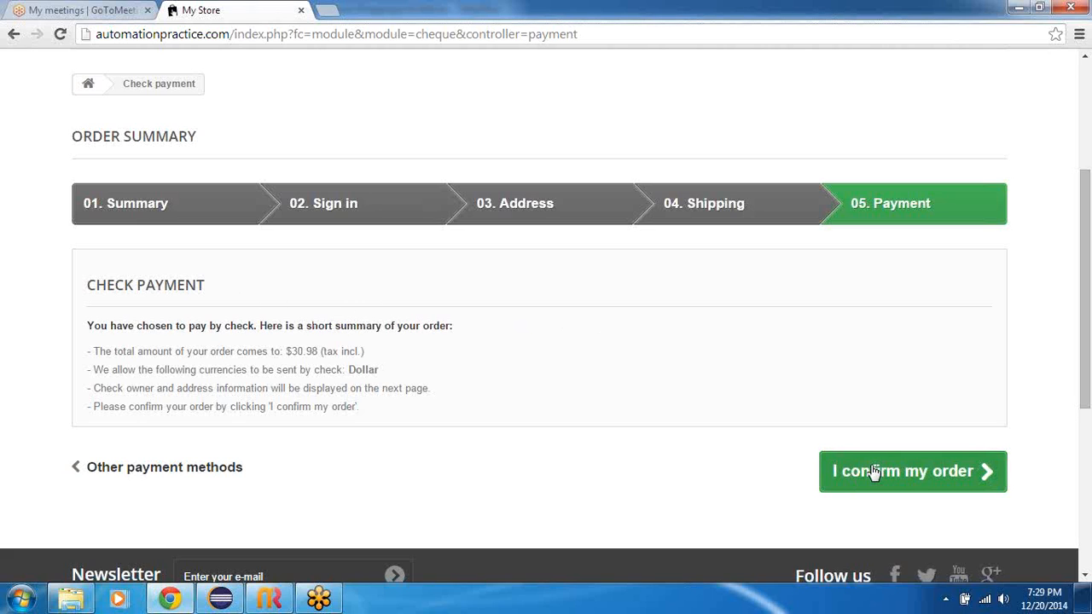
Confirm the $30.98 check order and select the 'Your order on My Store is complete.' message
{"action": "left_click", "coordinate": [912, 471]}
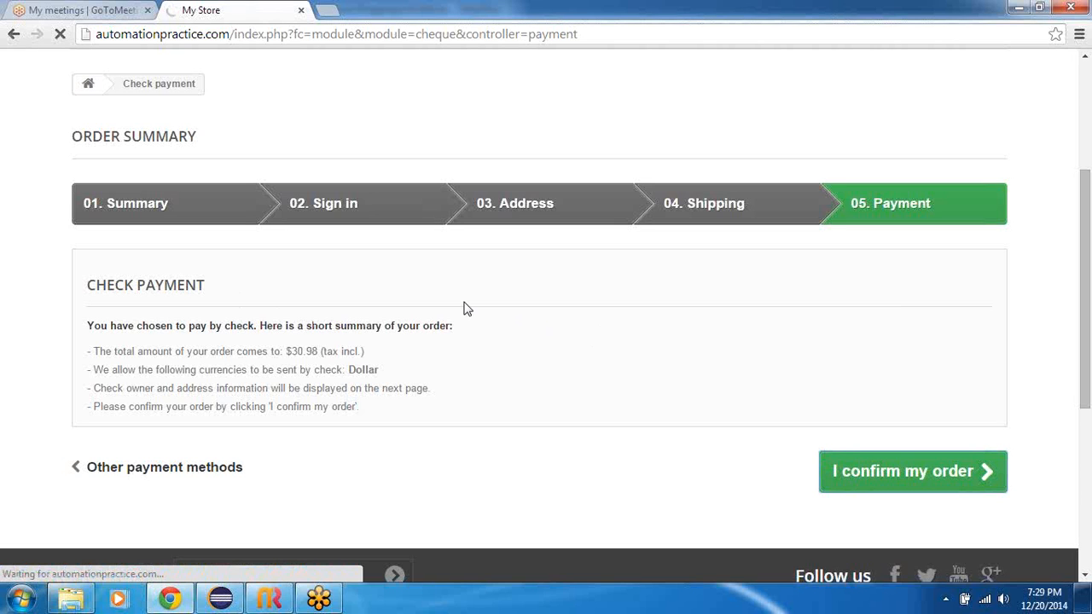
{"action": "left_click", "coordinate": [911, 471]}
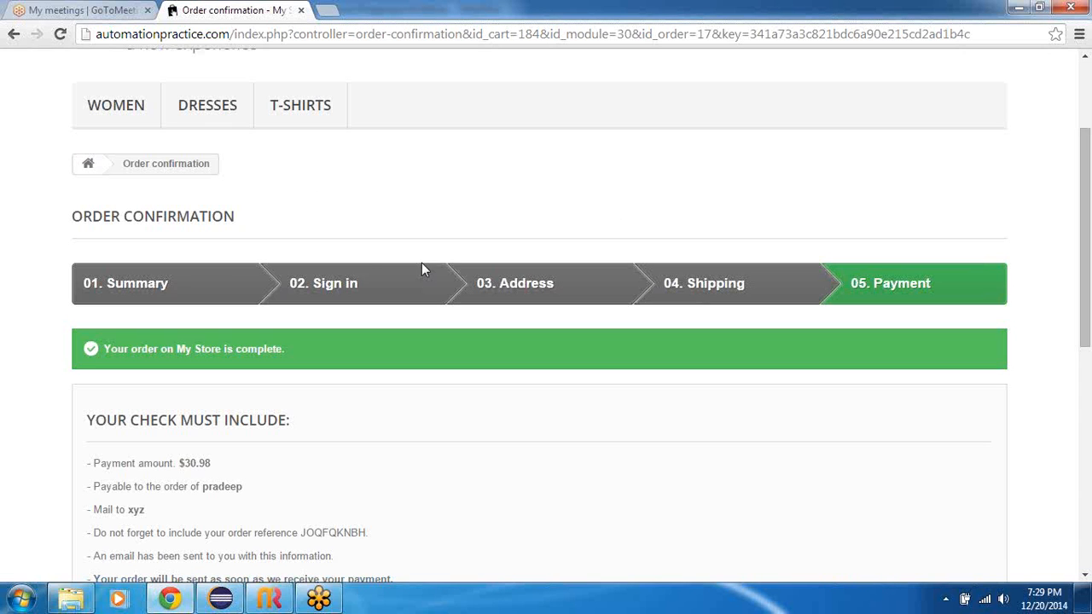
{"action": "left_click_drag", "start_coordinate": [137, 349], "coordinate": [286, 349]}
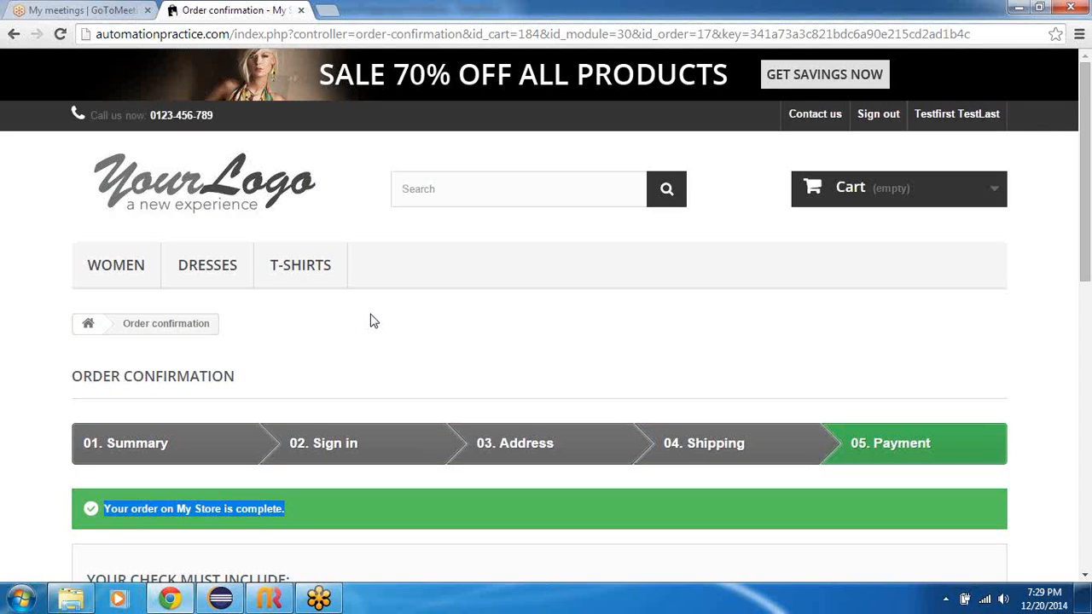
{"action": "mouse_move", "coordinate": [407, 312]}
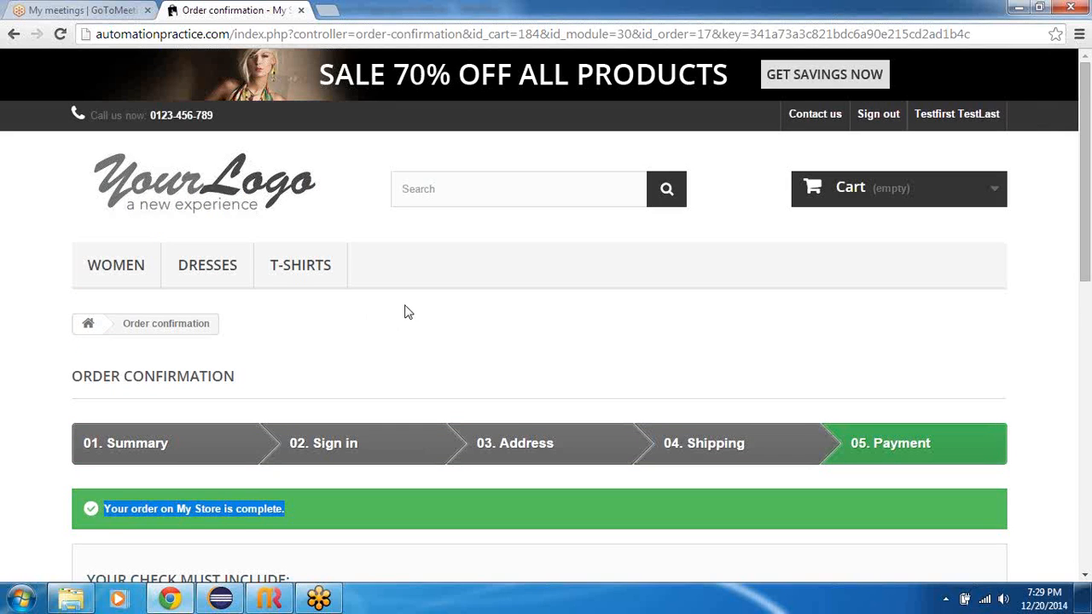
{"action": "mouse_move", "coordinate": [394, 314]}
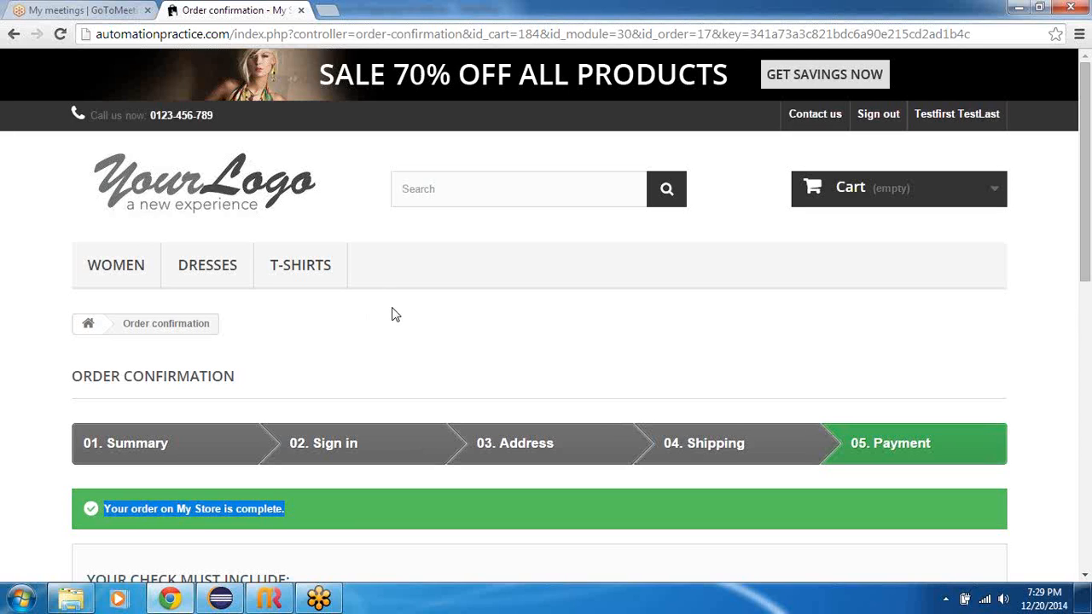
{"action": "mouse_move", "coordinate": [391, 336]}
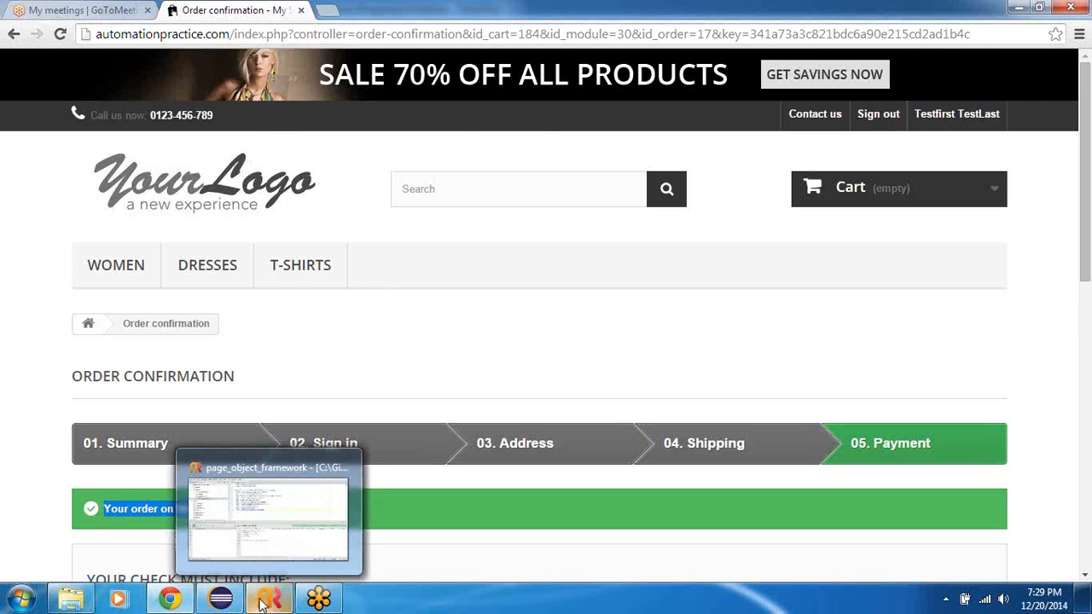
Switch to RubyMine and highlight the 'Click summer dress and add one to cart' scenario in ShoppingCart.feature
{"action": "left_click", "coordinate": [268, 597]}
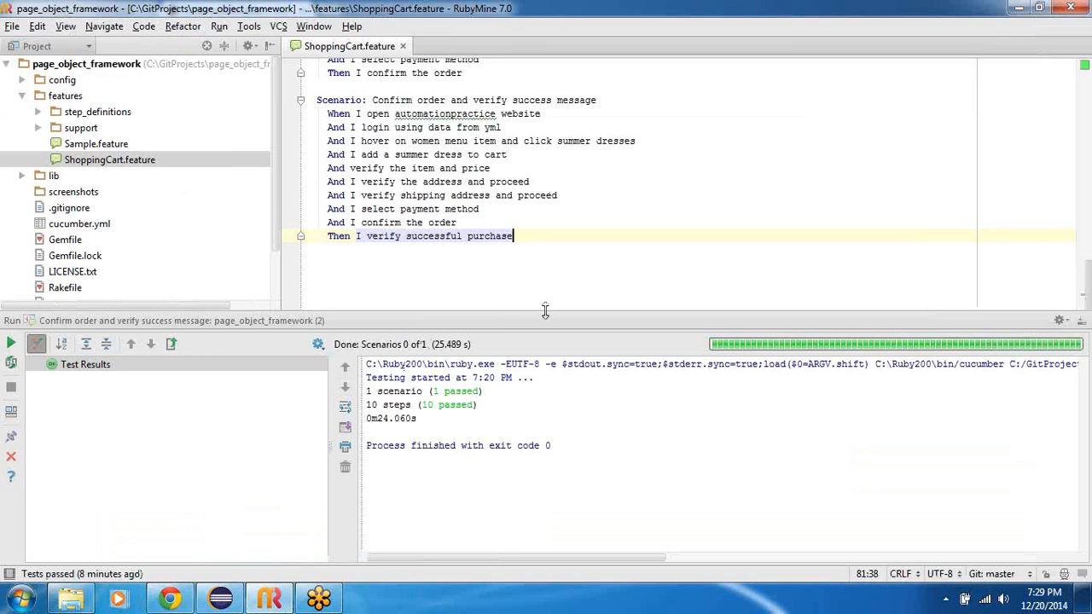
{"action": "scroll", "scroll_direction": "down", "scroll_amount": 3}
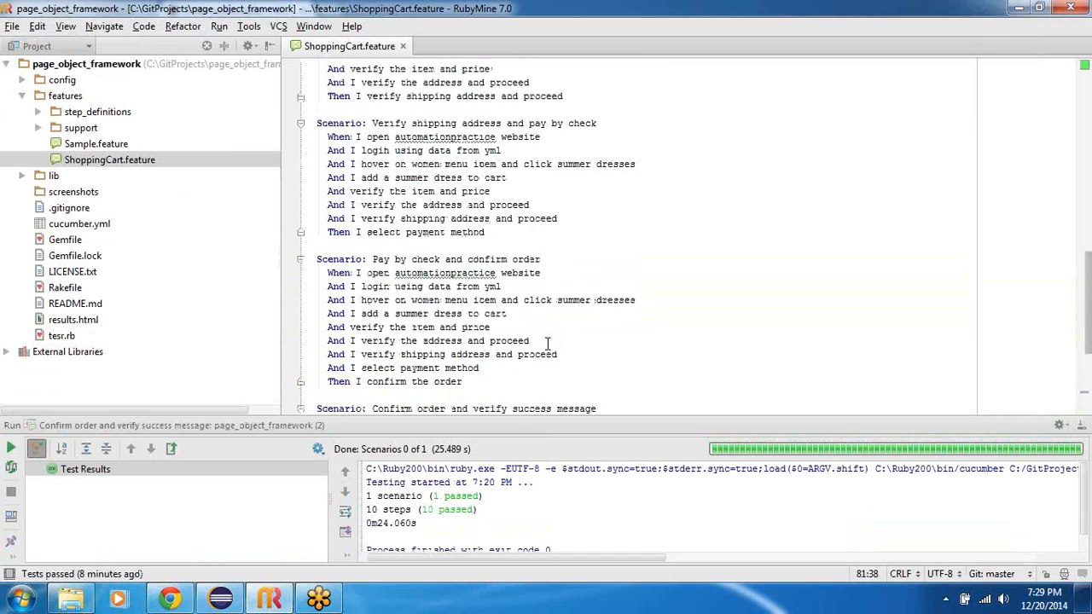
{"action": "scroll", "scroll_direction": "up", "scroll_amount": 3}
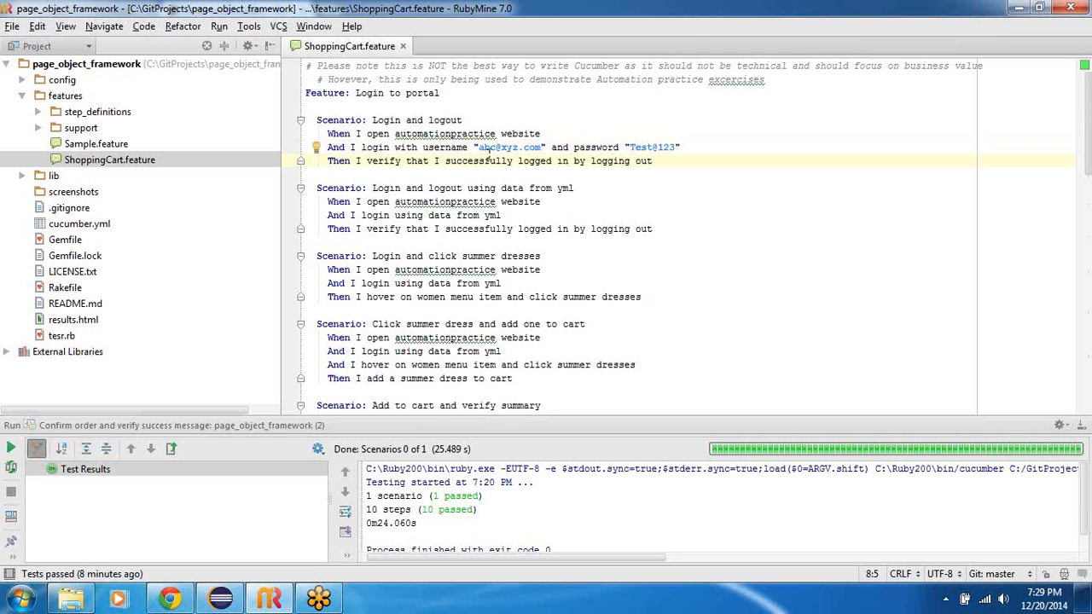
{"action": "scroll", "scroll_direction": "down", "scroll_amount": 3}
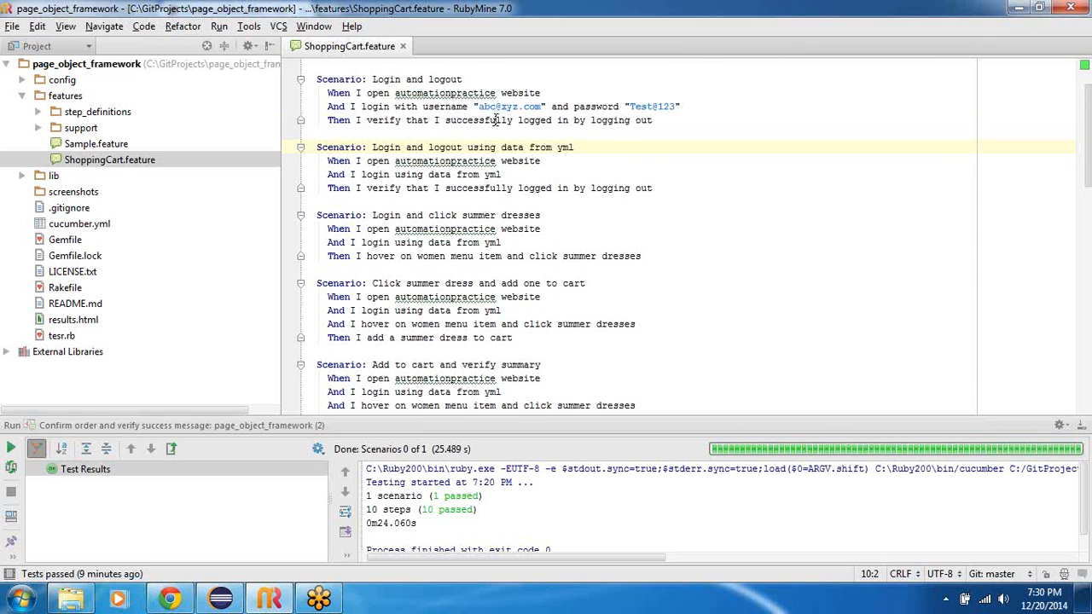
{"action": "mouse_move", "coordinate": [480, 168]}
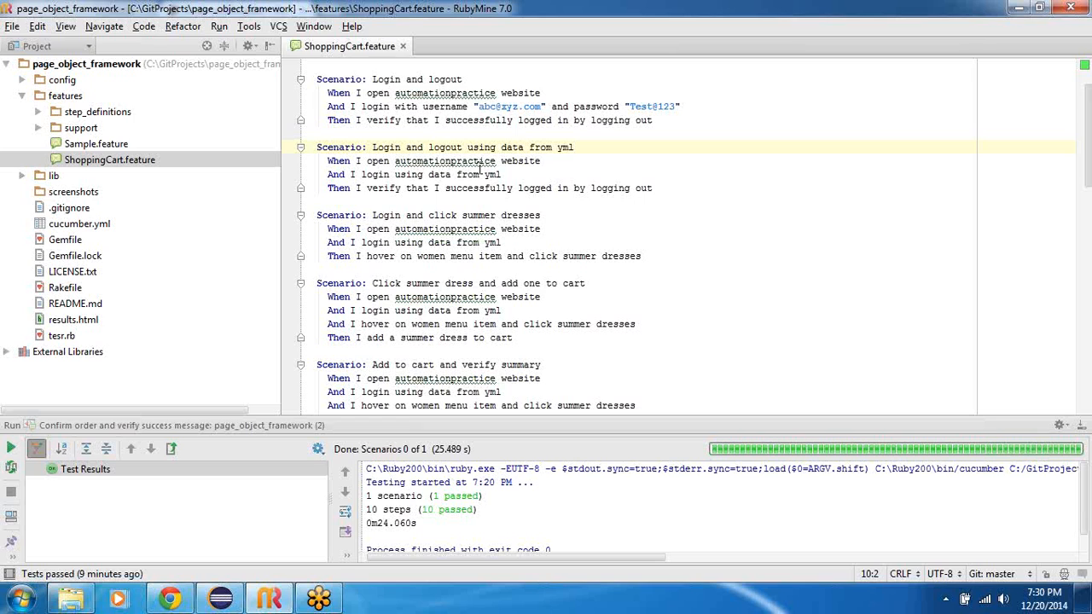
{"action": "double_click", "coordinate": [565, 146]}
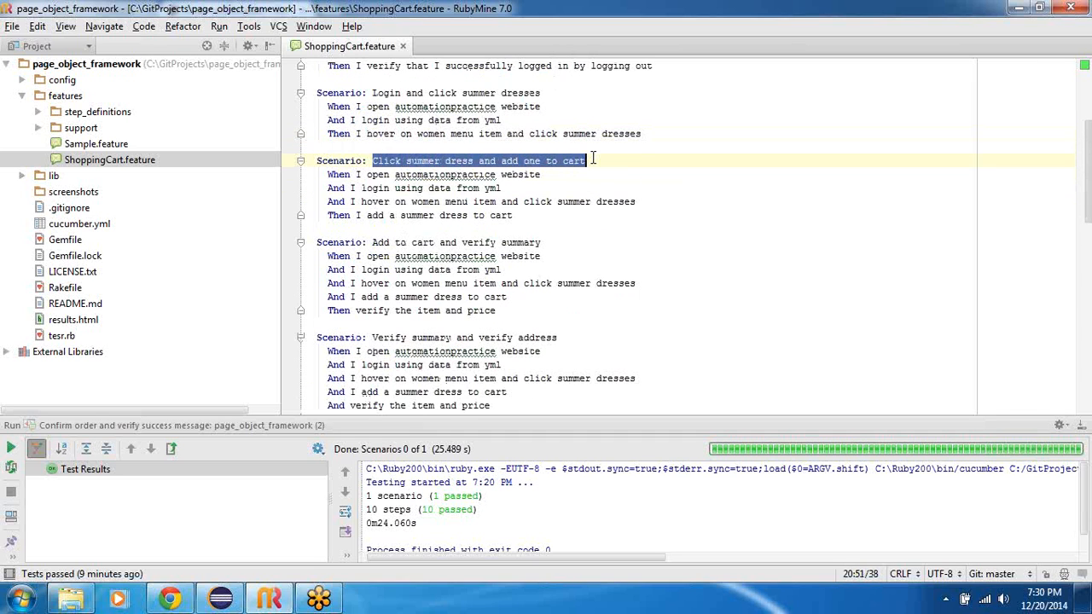
{"action": "scroll", "scroll_direction": "down", "scroll_amount": 3}
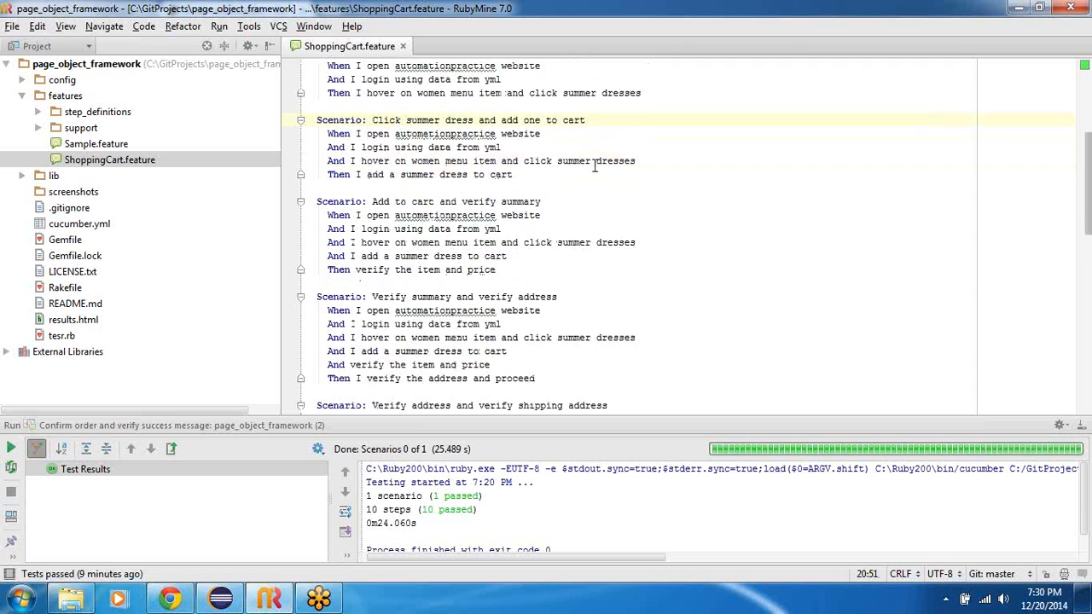
{"action": "scroll", "scroll_direction": "down", "scroll_amount": 3}
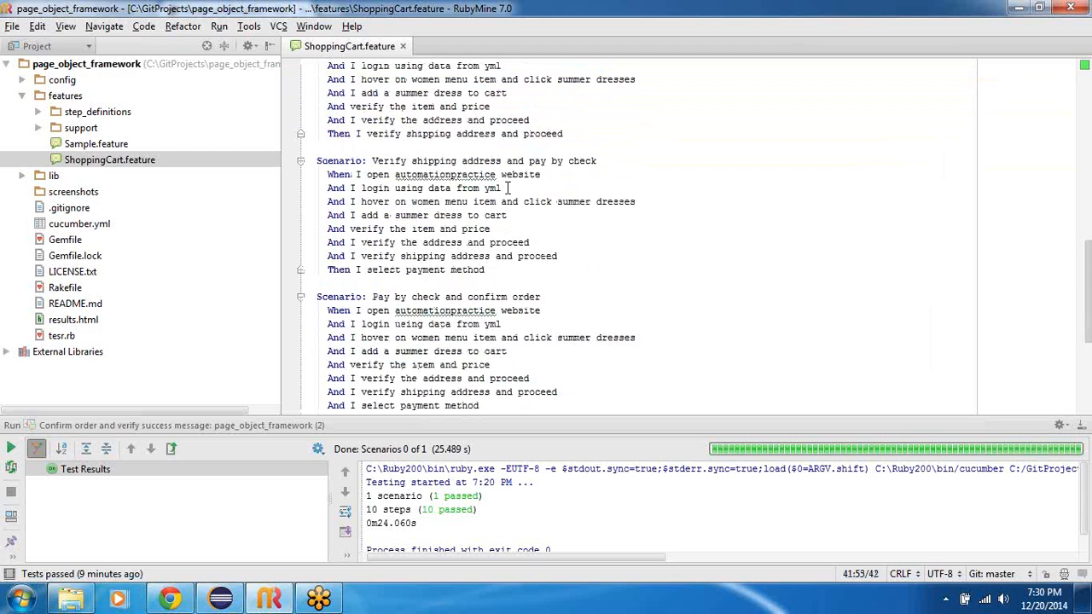
{"action": "double_click", "coordinate": [460, 160]}
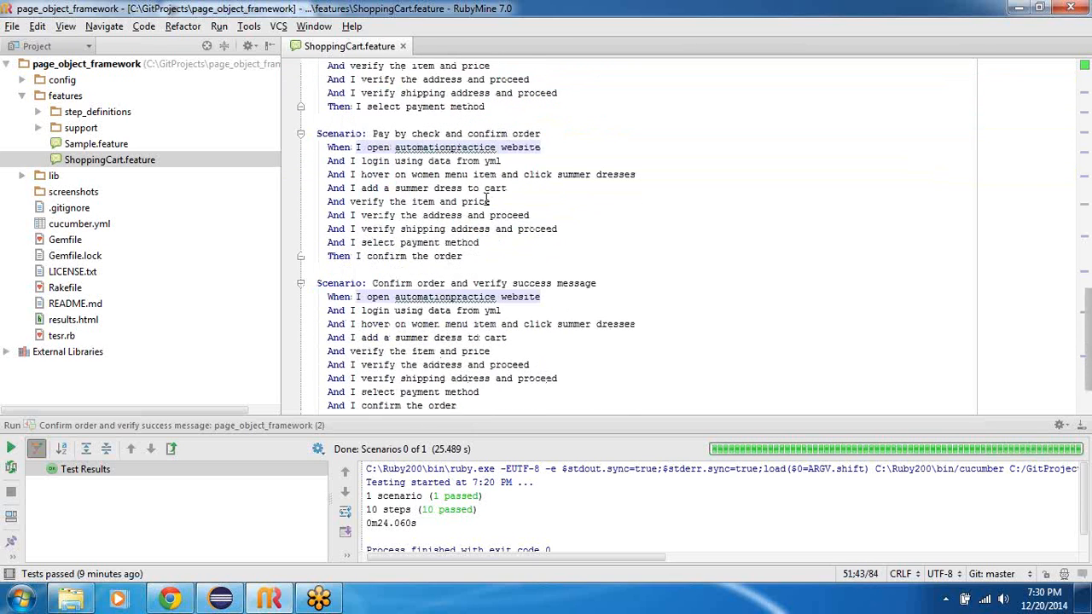
{"action": "double_click", "coordinate": [425, 134]}
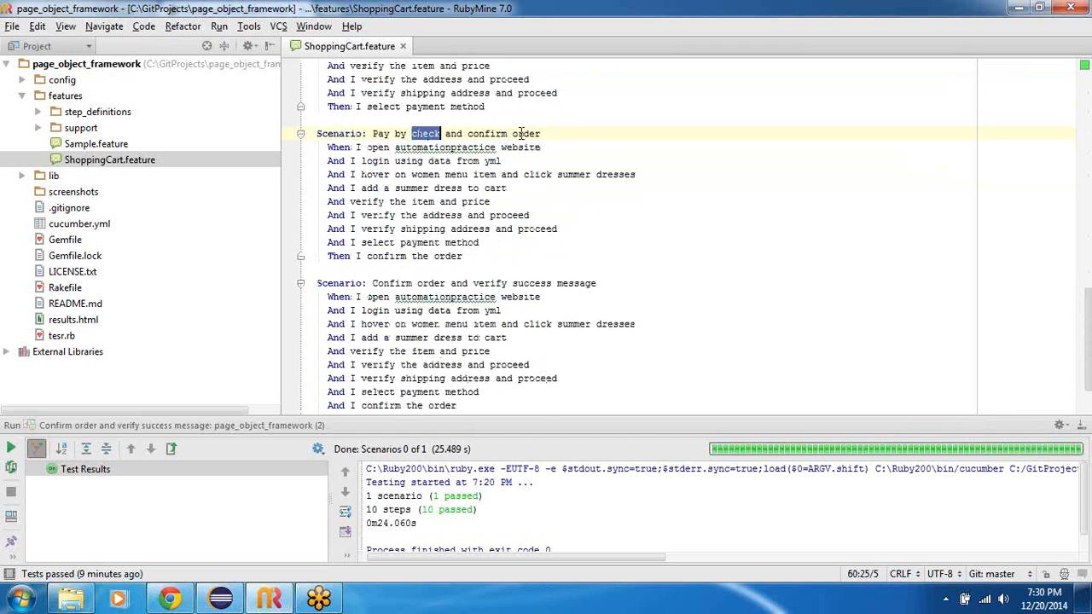
{"action": "scroll", "scroll_direction": "down", "scroll_amount": 3}
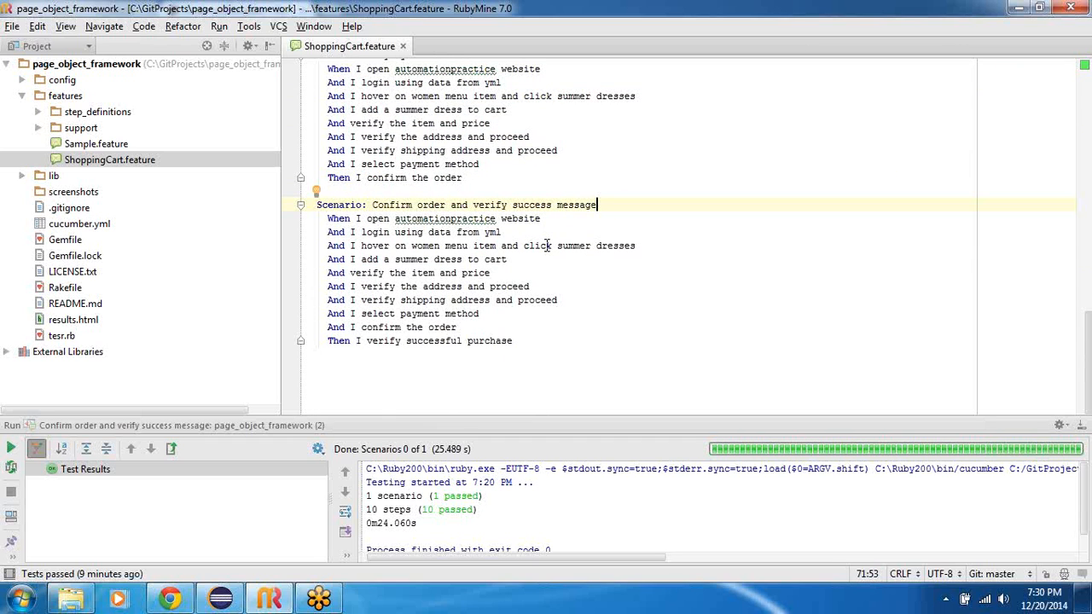
{"action": "left_click_drag", "start_coordinate": [393, 258], "coordinate": [512, 340]}
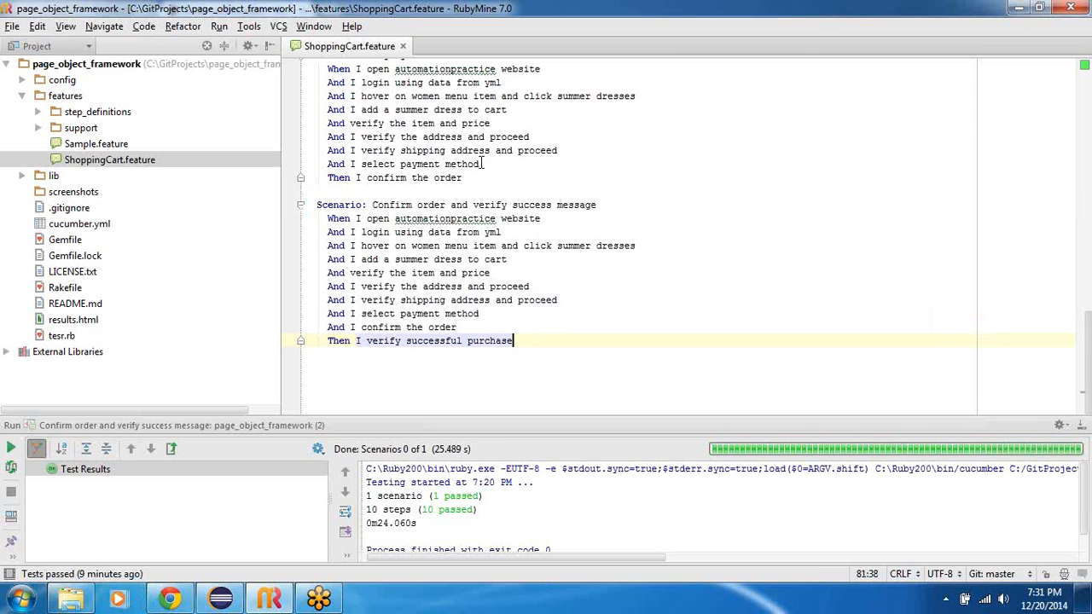
{"action": "scroll", "scroll_direction": "down", "scroll_amount": 3}
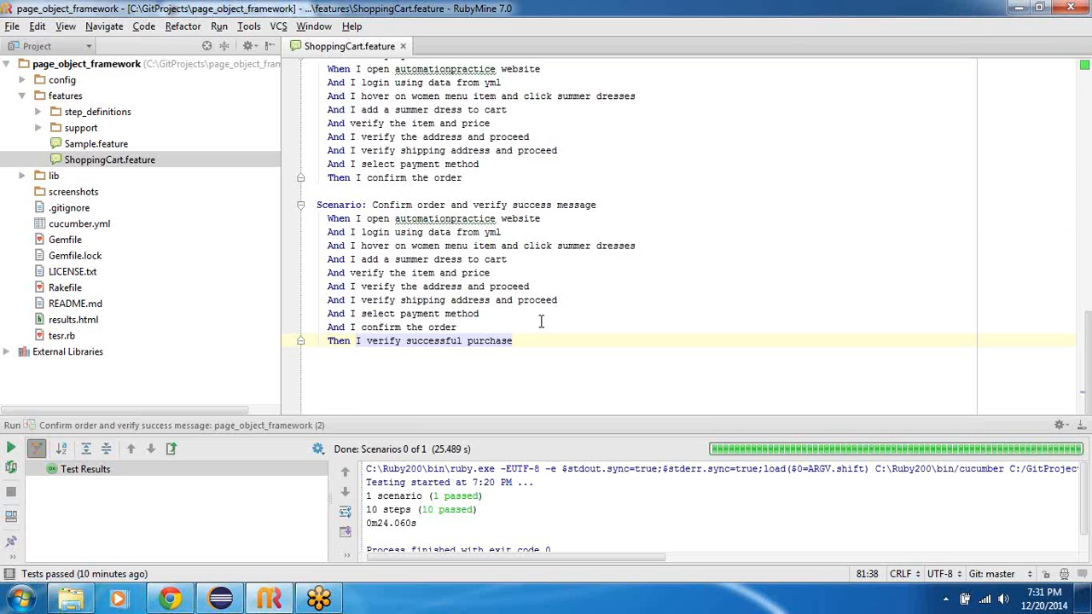
{"action": "mouse_move", "coordinate": [526, 260]}
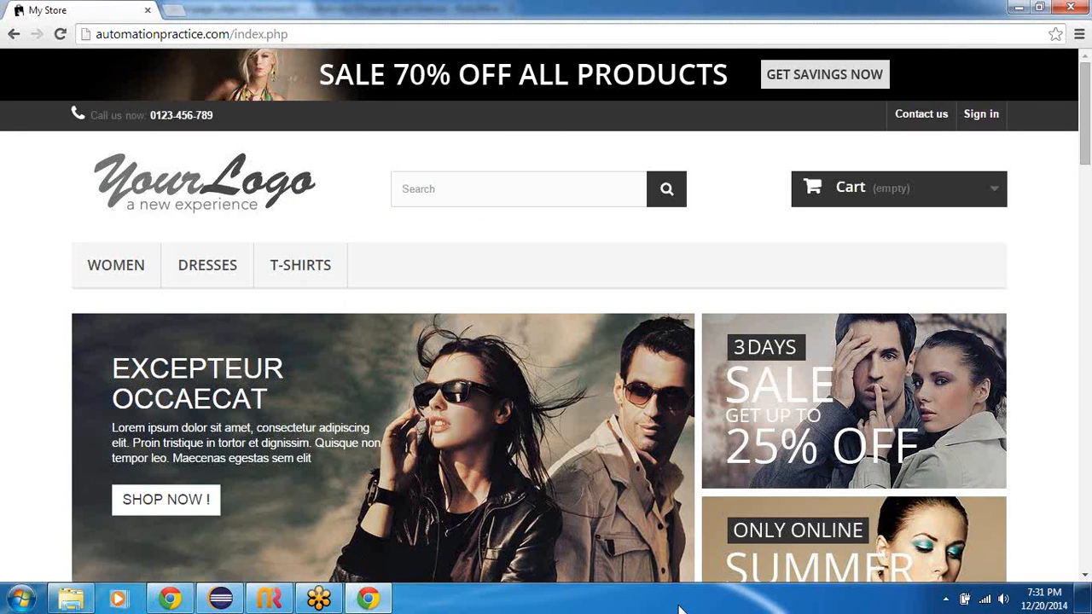
Sign in and add a Printed Summer Dress from Summer Dresses to the cart
{"action": "left_click", "coordinate": [979, 113]}
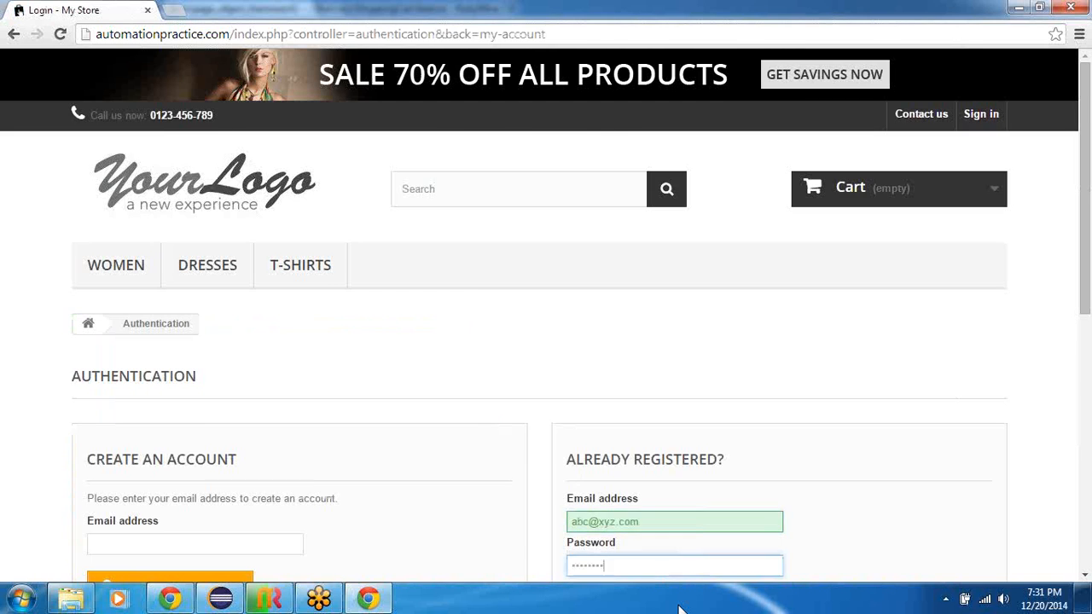
{"action": "left_click", "coordinate": [612, 565]}
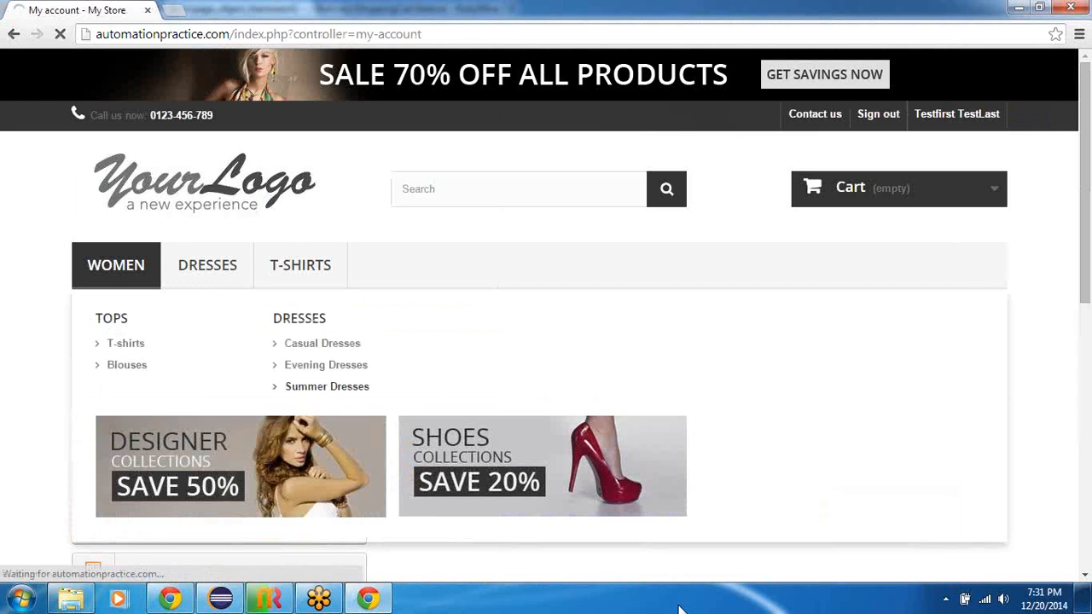
{"action": "left_click", "coordinate": [326, 387]}
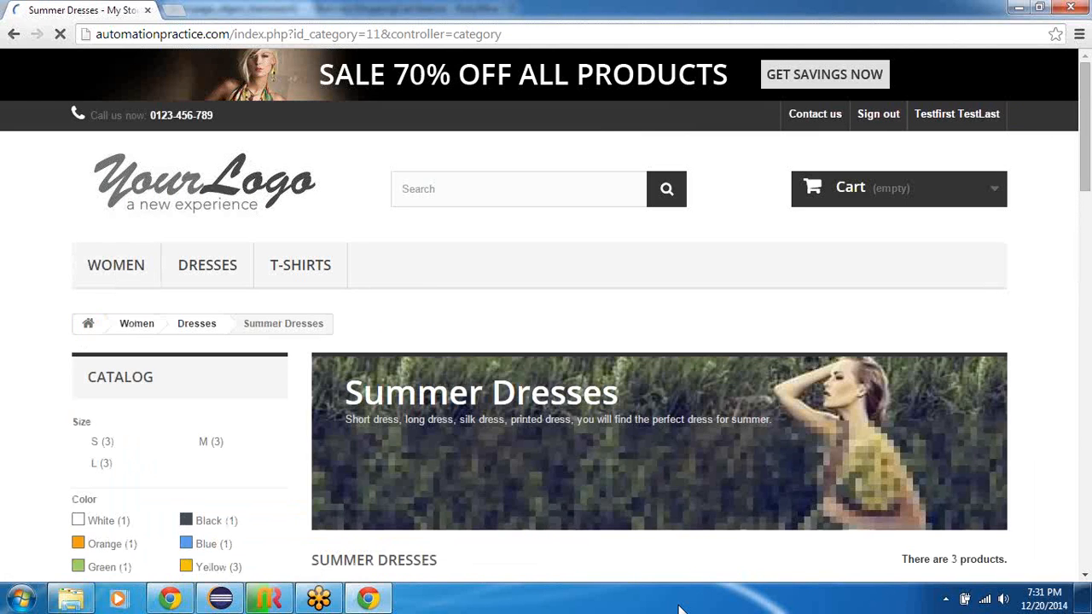
{"action": "scroll", "scroll_direction": "down", "scroll_amount": 3}
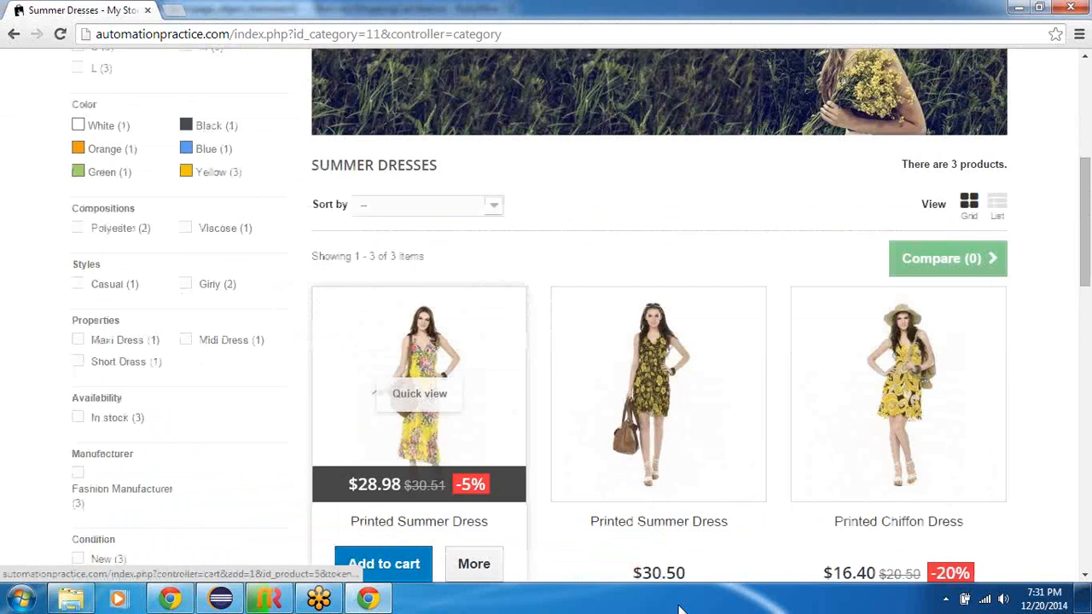
{"action": "left_click", "coordinate": [383, 564]}
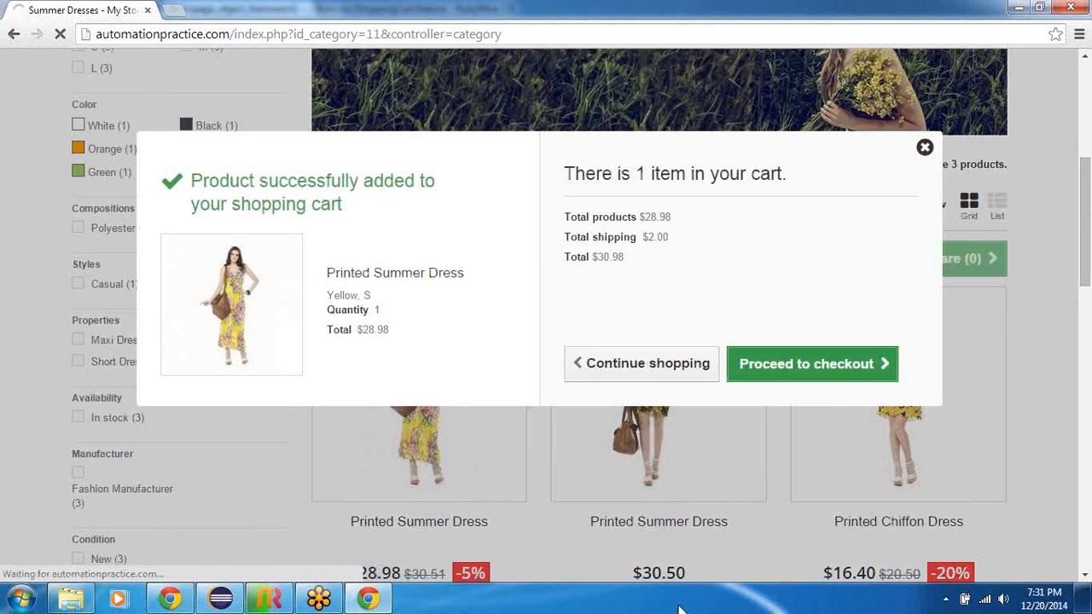
Proceed through the address, shipping and payment steps to the check payment confirmation
{"action": "left_click", "coordinate": [811, 363]}
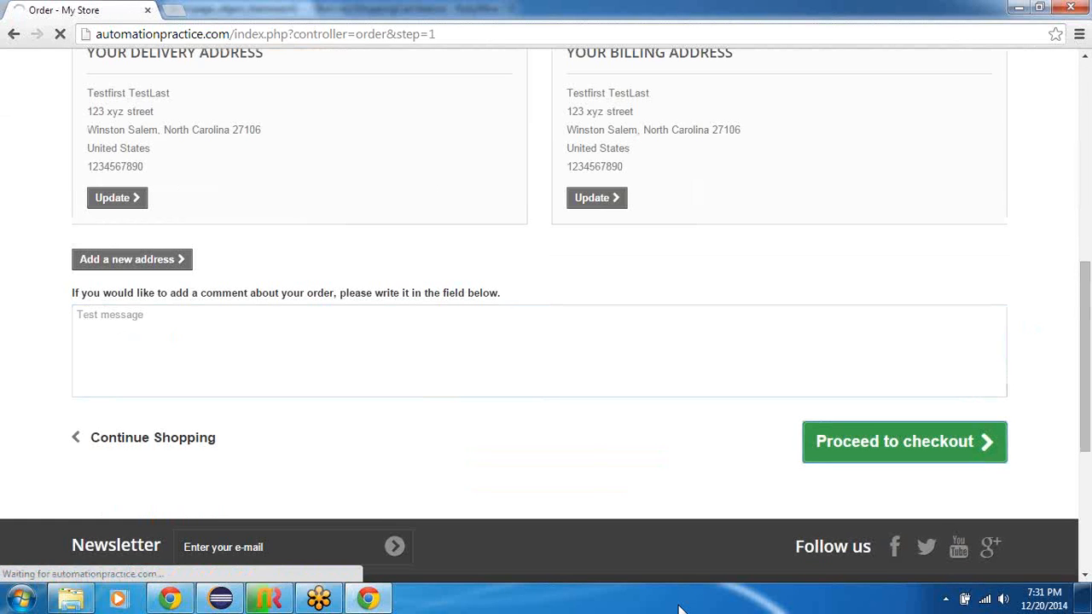
{"action": "left_click", "coordinate": [903, 440]}
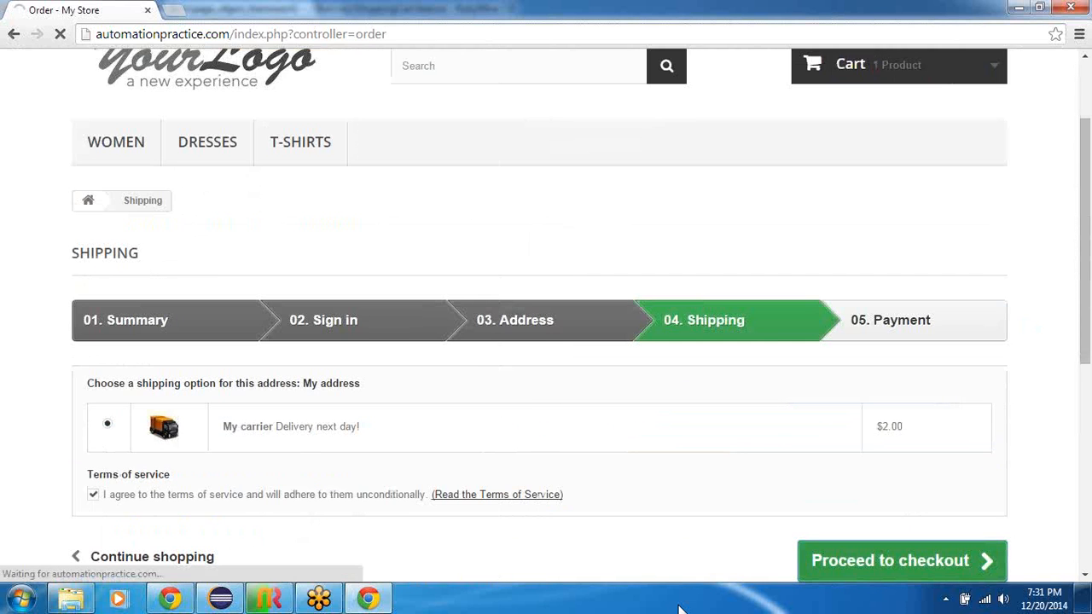
{"action": "left_click", "coordinate": [900, 560]}
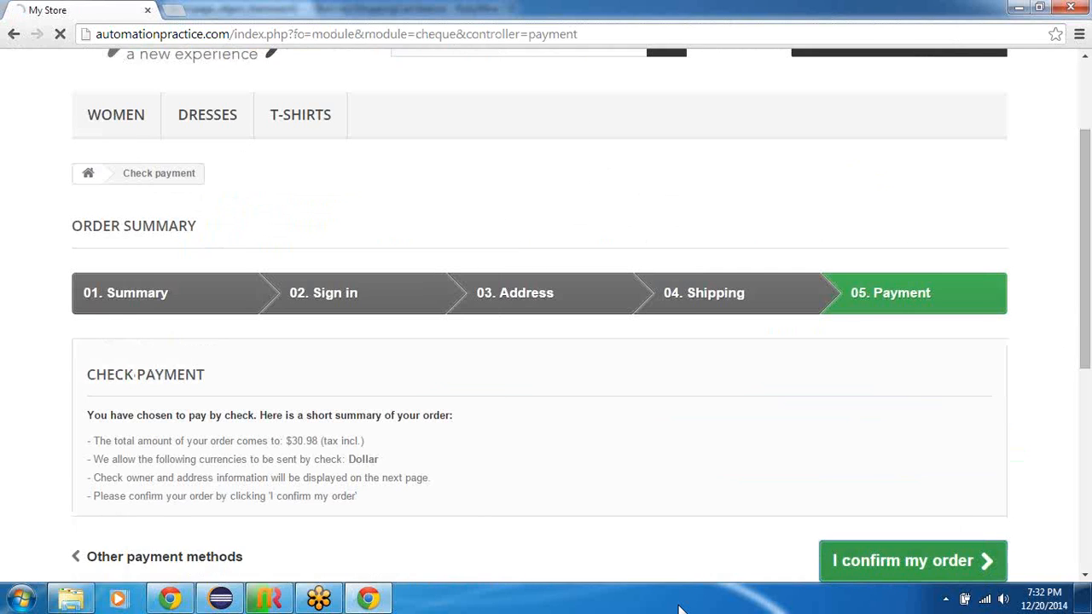
{"action": "left_click", "coordinate": [912, 560]}
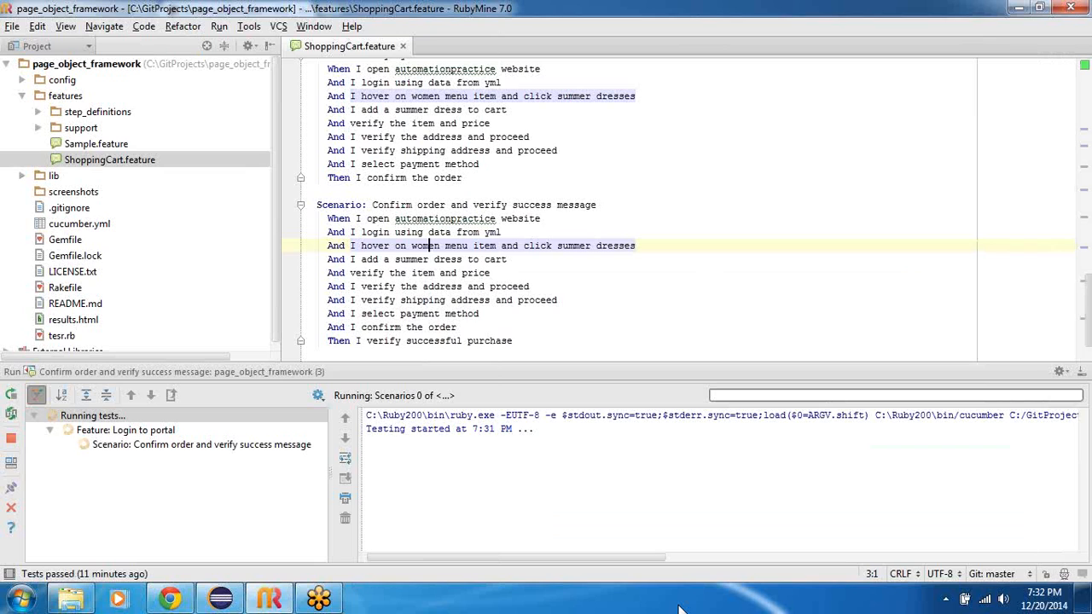
{"action": "mouse_move", "coordinate": [569, 415]}
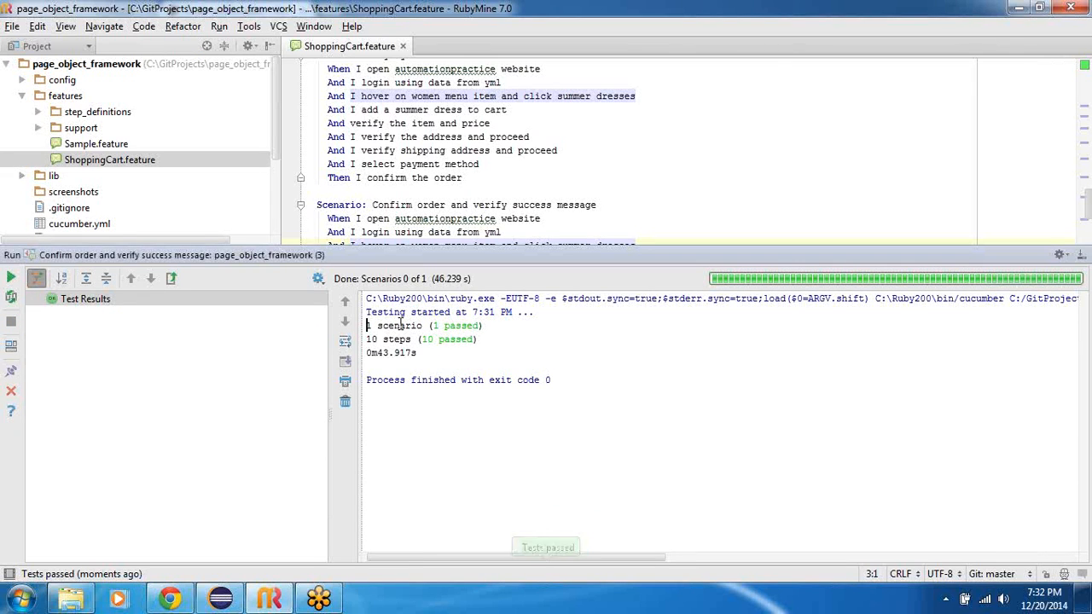
Highlight the '1 scenario, 10 steps passed' result and shrink the Run panel
{"action": "triple_click", "coordinate": [420, 339]}
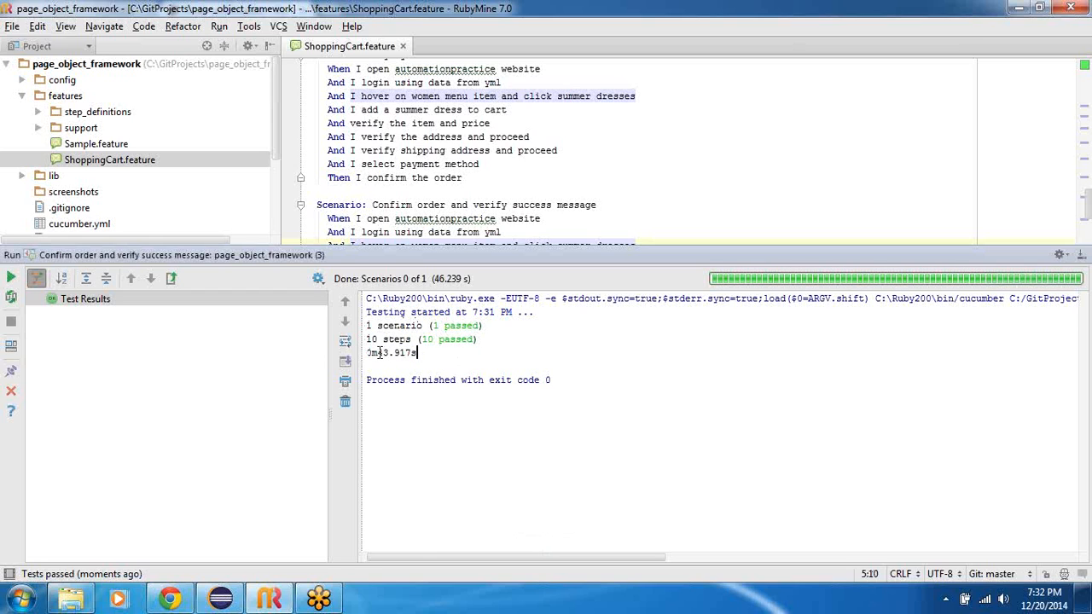
{"action": "mouse_move", "coordinate": [469, 256]}
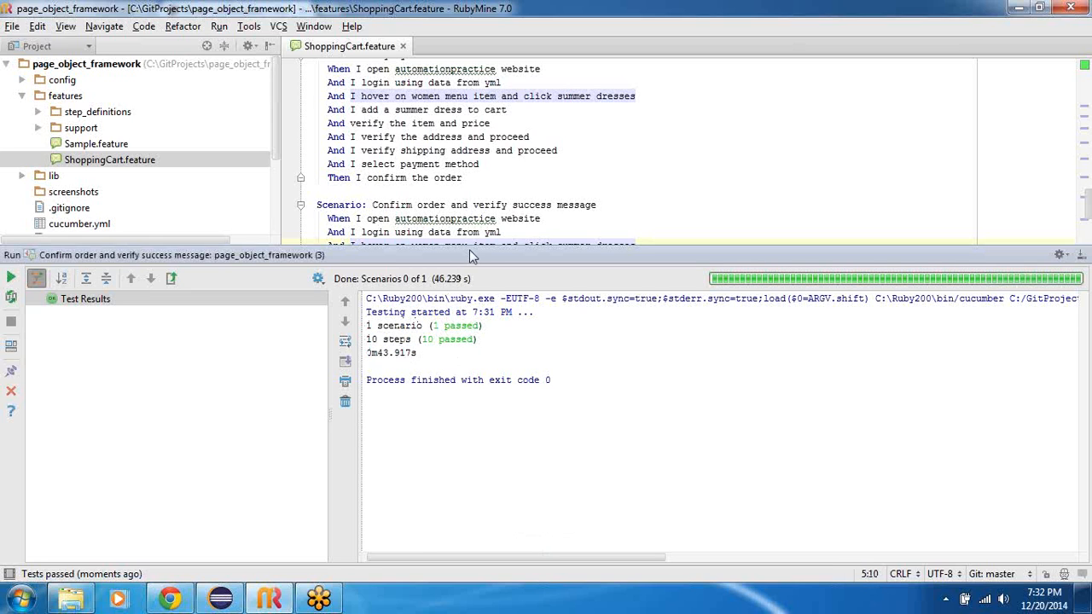
{"action": "left_click_drag", "start_coordinate": [482, 255], "coordinate": [482, 414]}
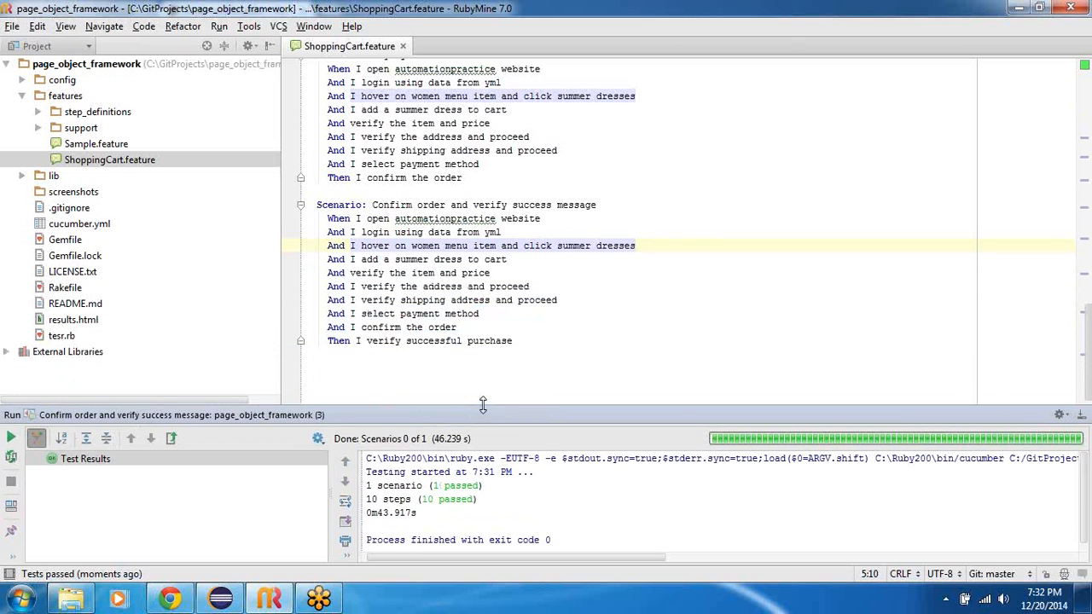